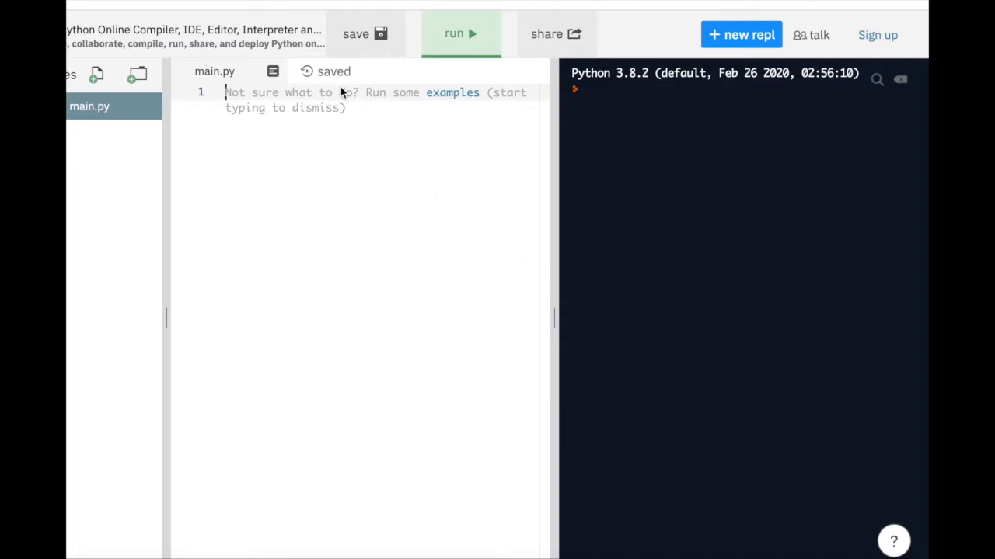
{"action": "mouse_move", "coordinate": [354, 118]}
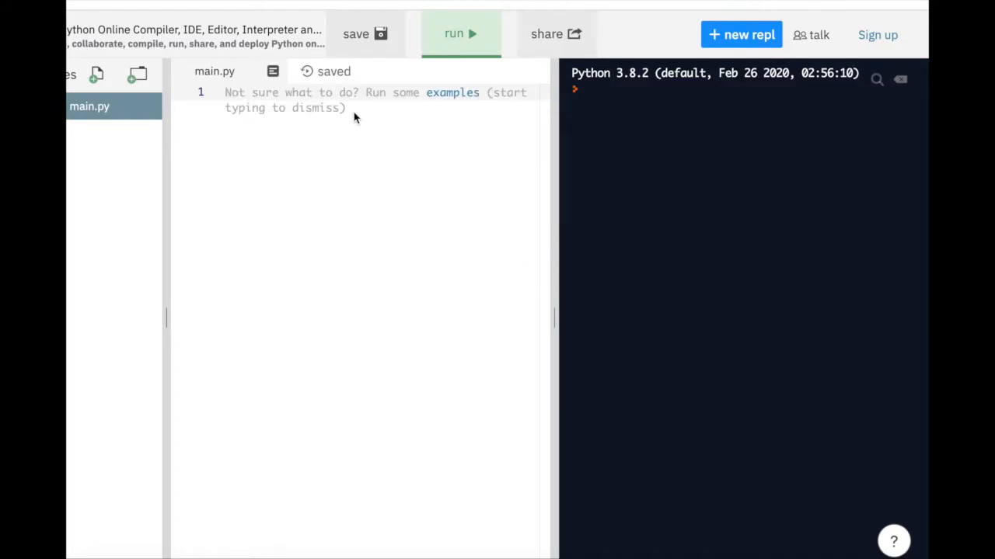
Define puppyInfo = ['Snoopy', 5, True] on line 1 of main.py
{"action": "left_click", "coordinate": [226, 93]}
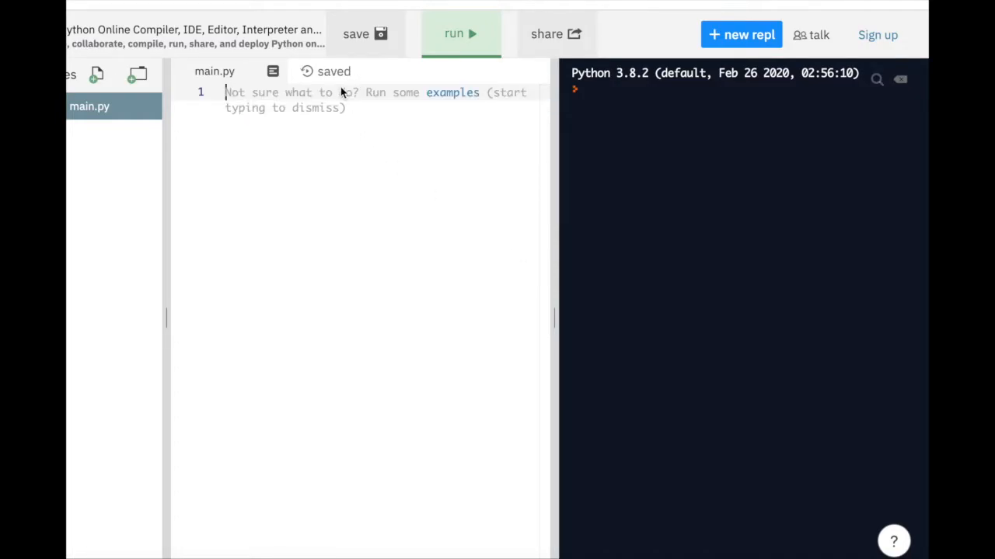
{"action": "type", "text": "p"}
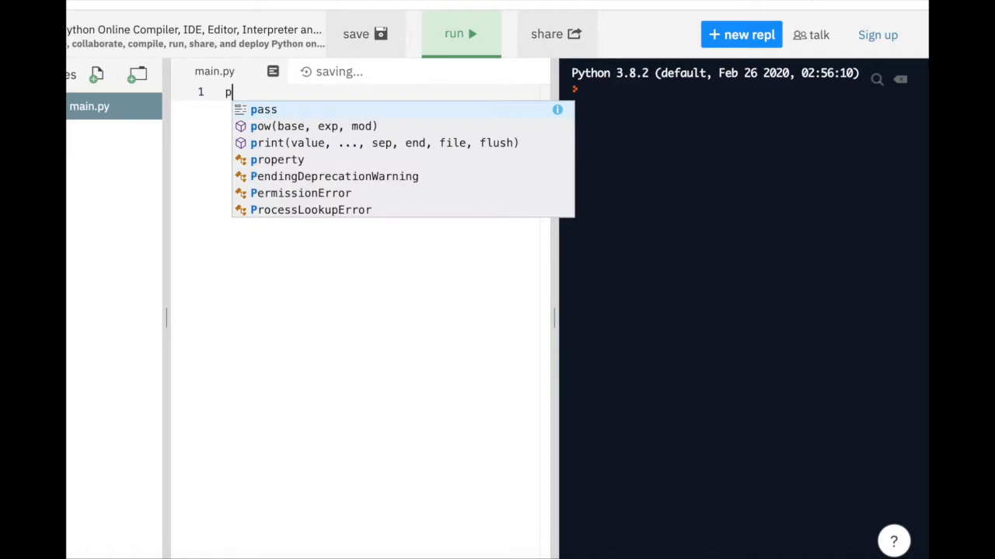
{"action": "type", "text": "uppyI"}
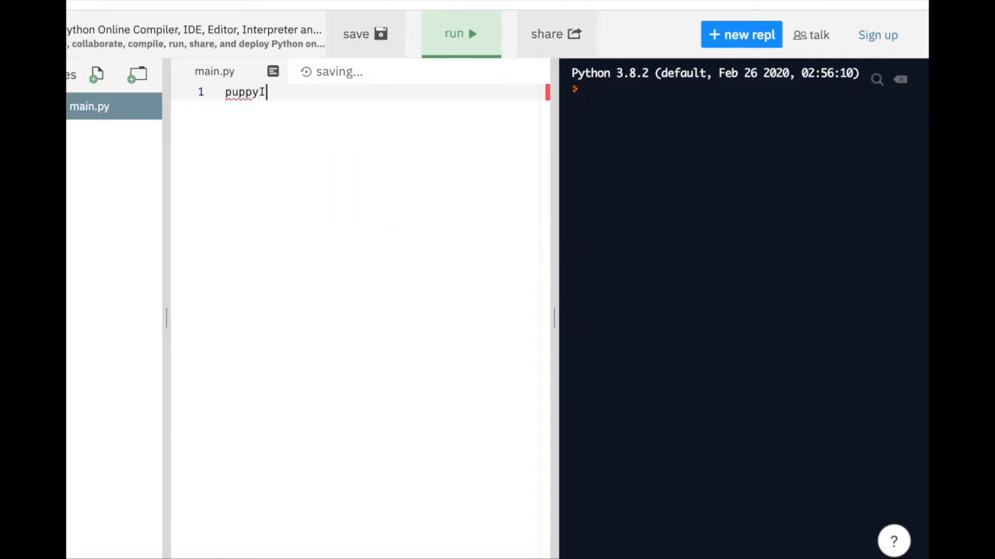
{"action": "type", "text": "nfo ="}
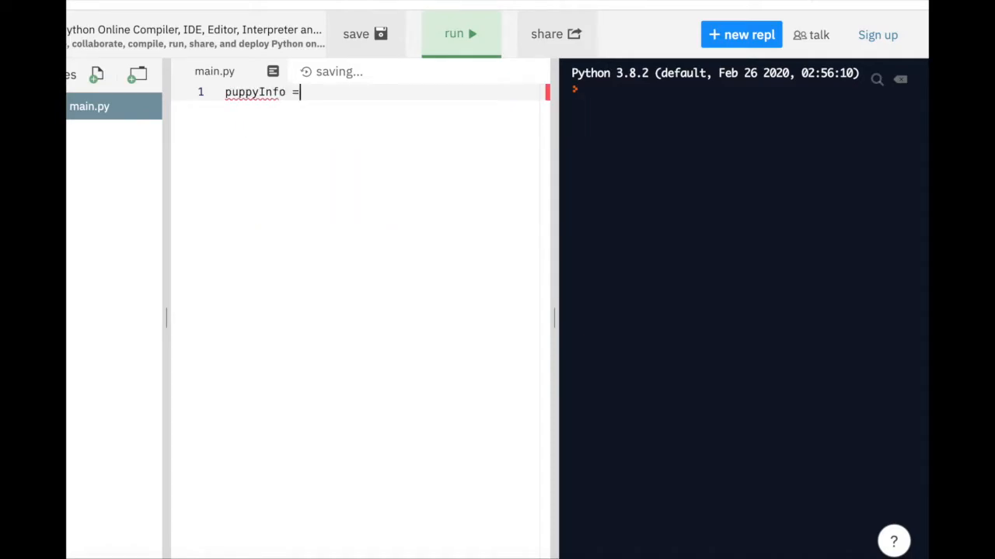
{"action": "type", "text": "['']"}
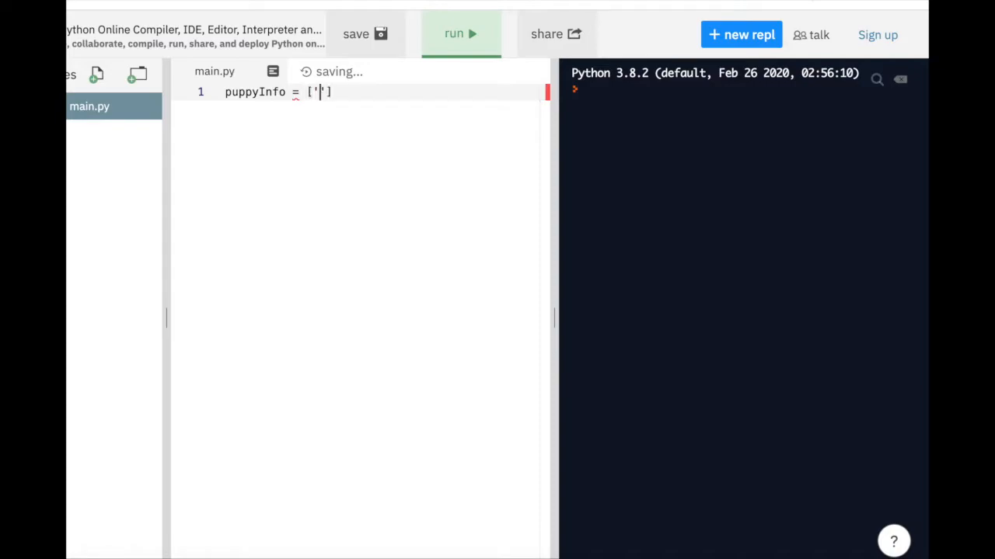
{"action": "type", "text": "Snoopy"}
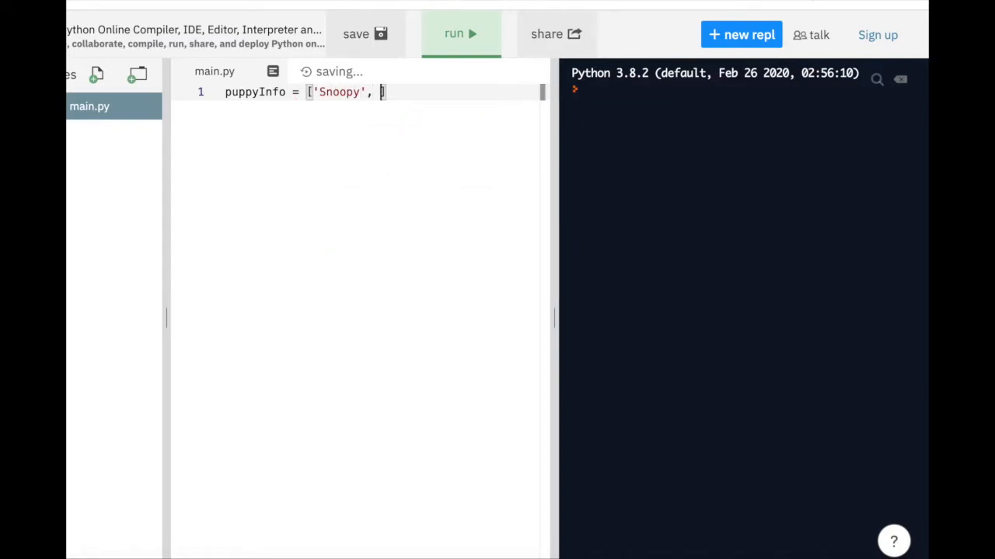
{"action": "type", "text": "5, True"}
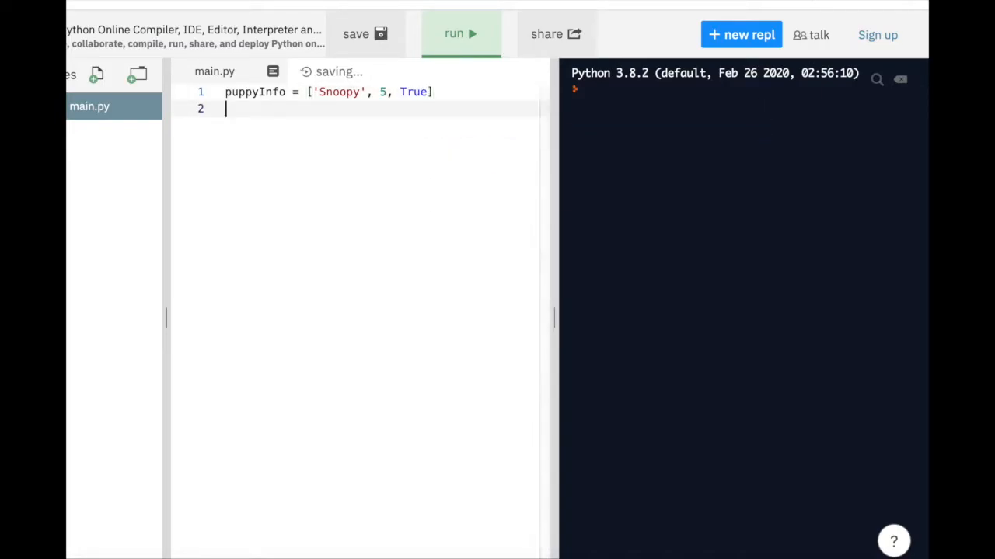
Add print(len(puppyInfo)) on line 2 to show the list's length
{"action": "type", "text": "print"}
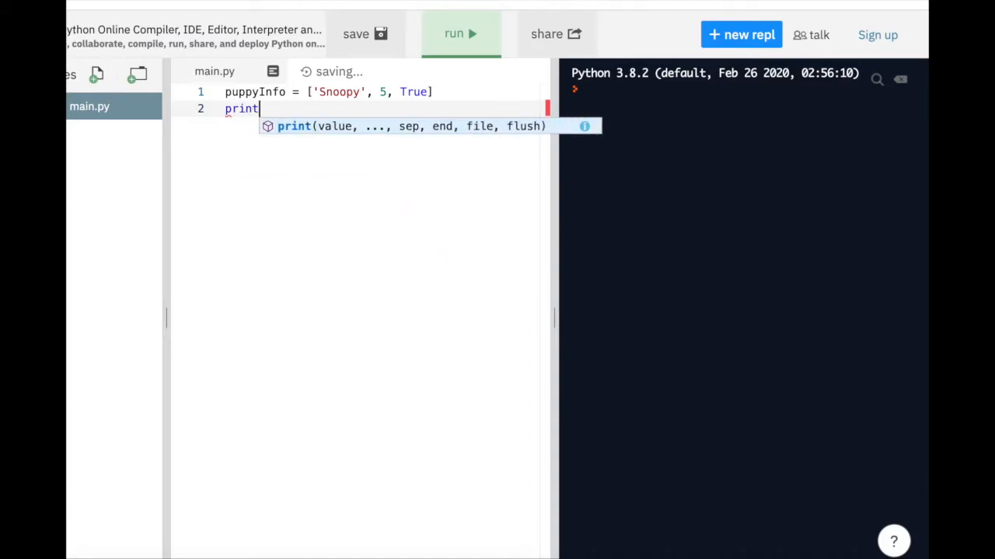
{"action": "type", "text": "(len("}
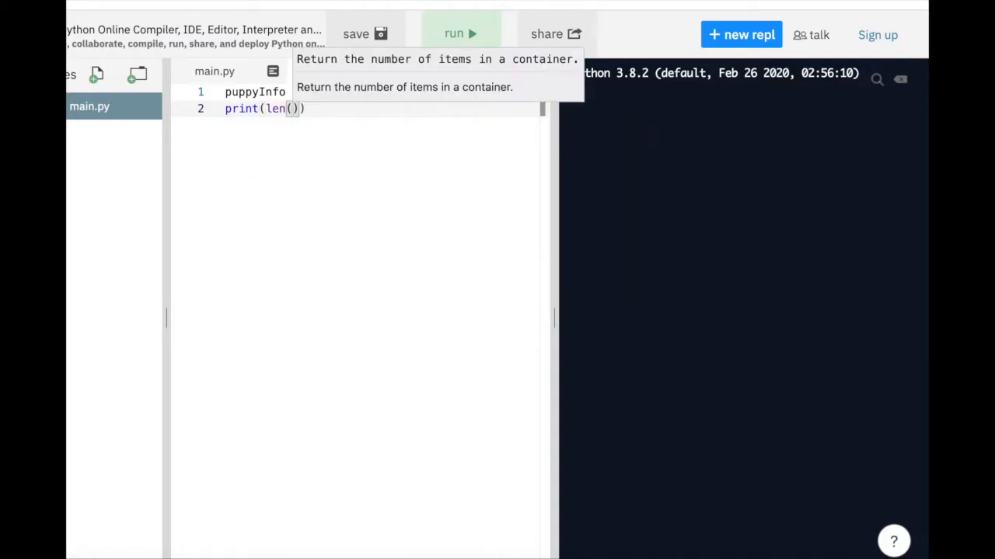
{"action": "type", "text": "puppyInfo"}
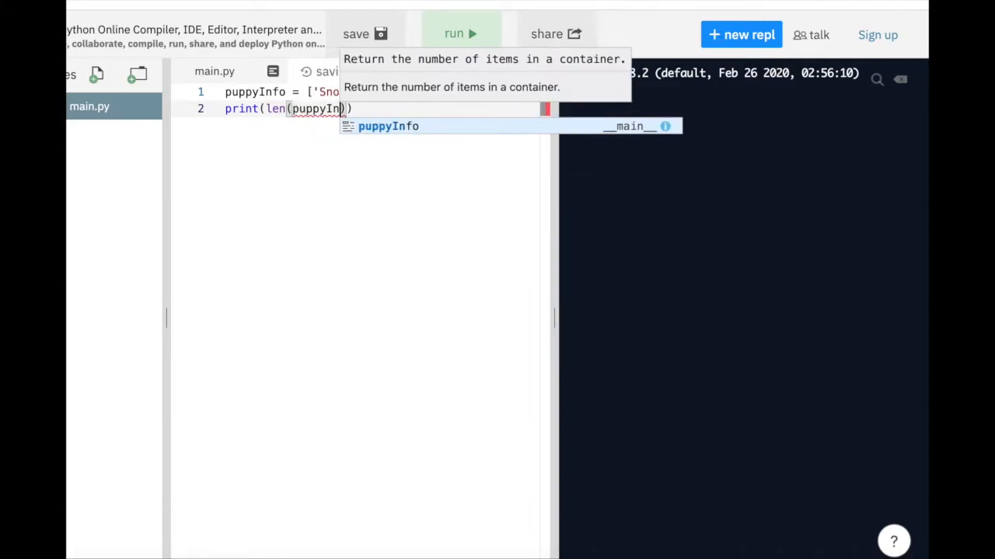
{"action": "type", "text": "fo"}
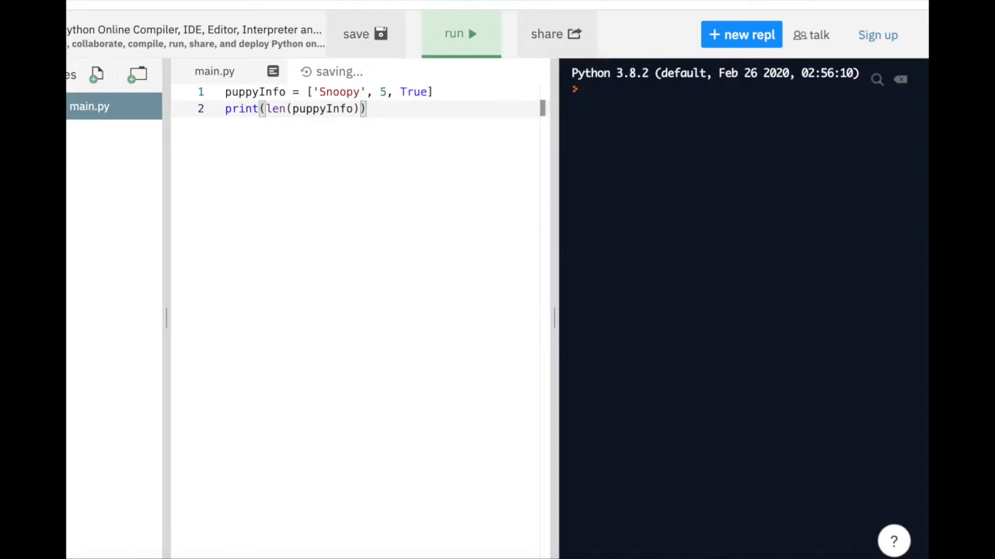
Run the script so the console prints the length 3
{"action": "left_click", "coordinate": [460, 34]}
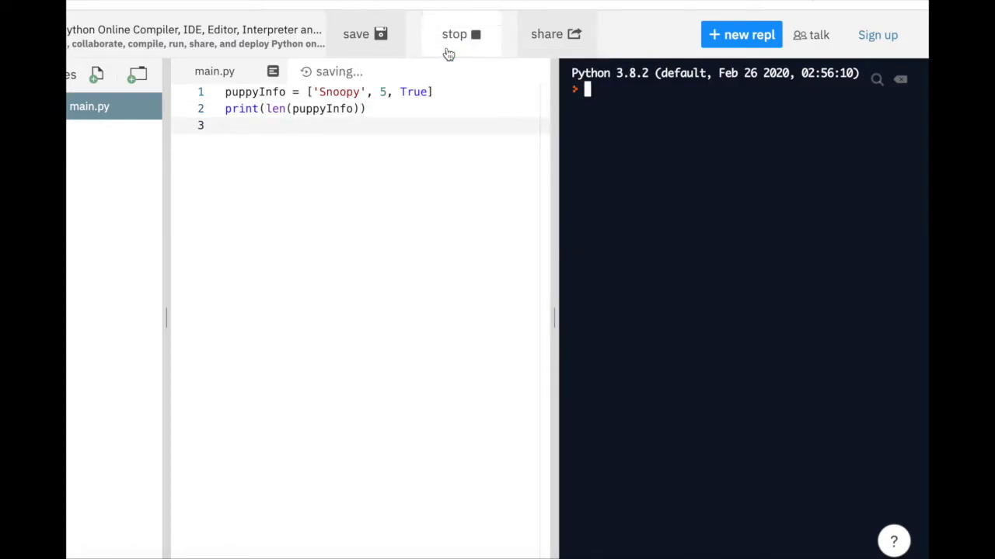
{"action": "left_click", "coordinate": [460, 34]}
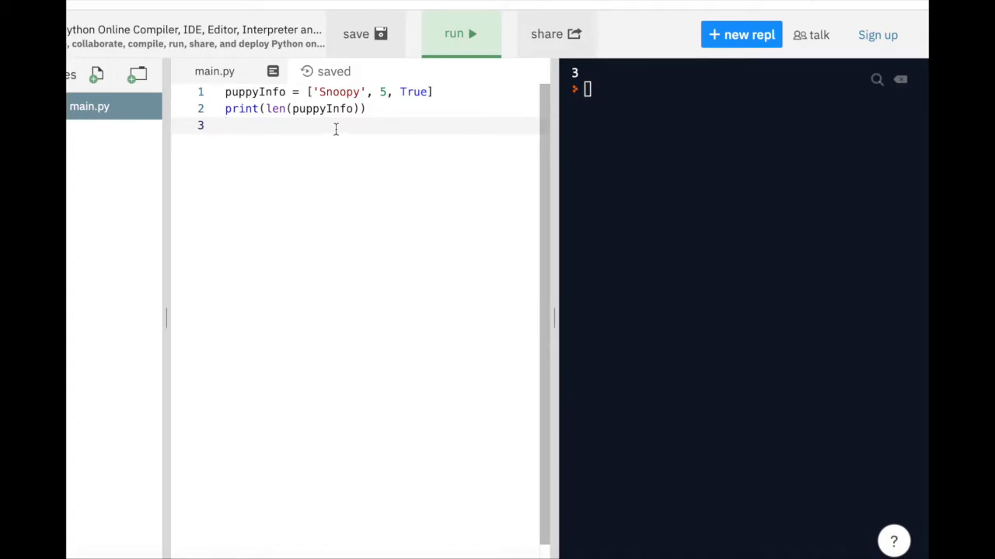
Define favouriteFood = ['Bone', 'Meat'] on a new line
{"action": "type", "text": "fa"}
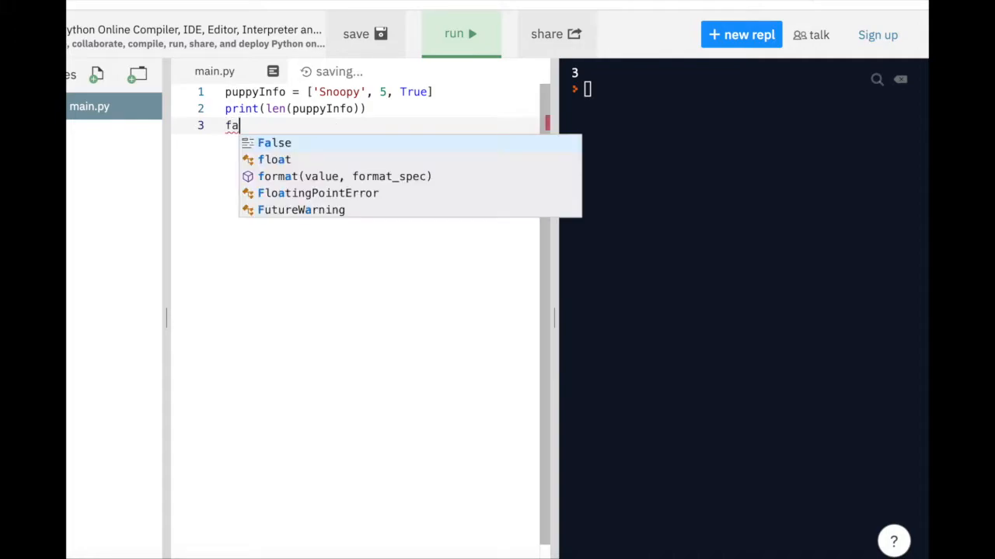
{"action": "type", "text": "vo"}
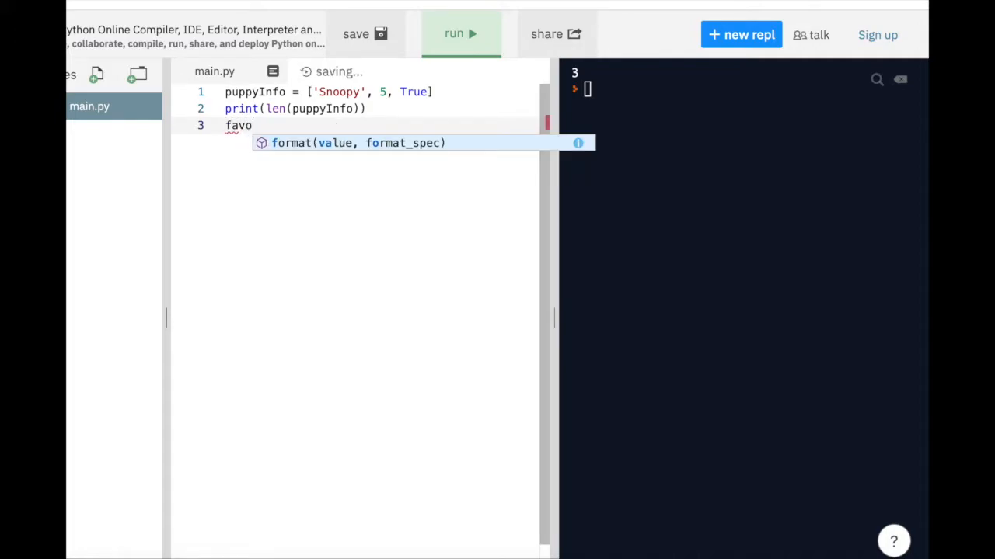
{"action": "type", "text": "urit"}
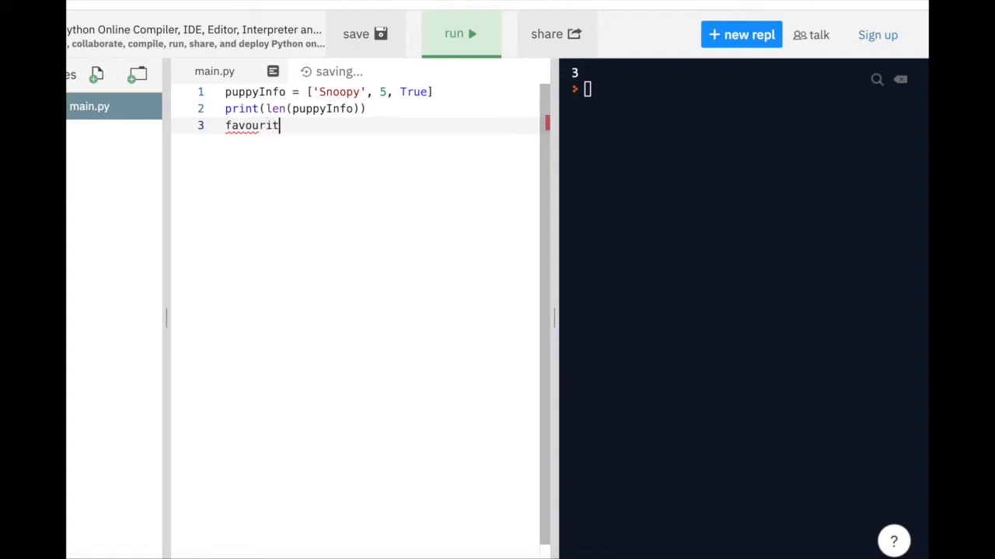
{"action": "type", "text": "eFood"}
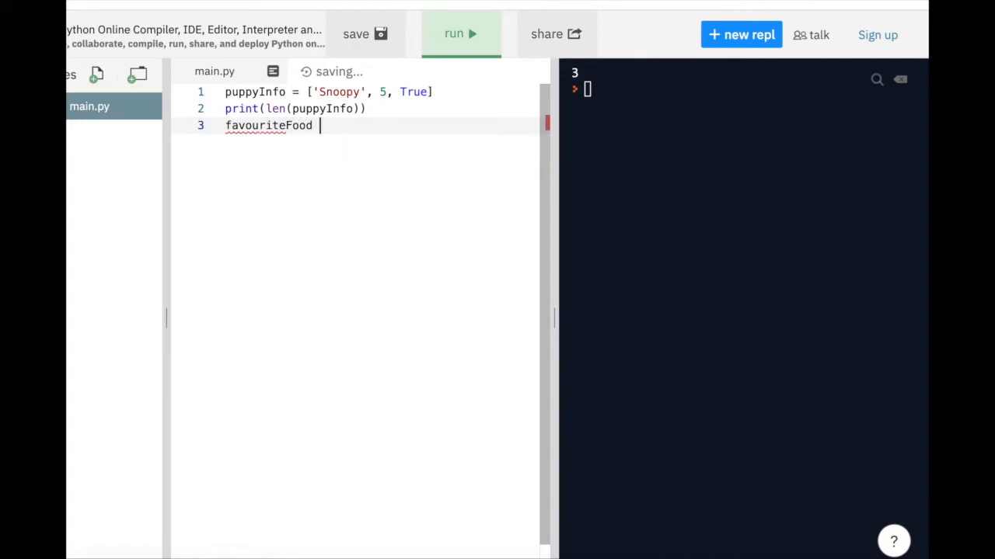
{"action": "type", "text": "="}
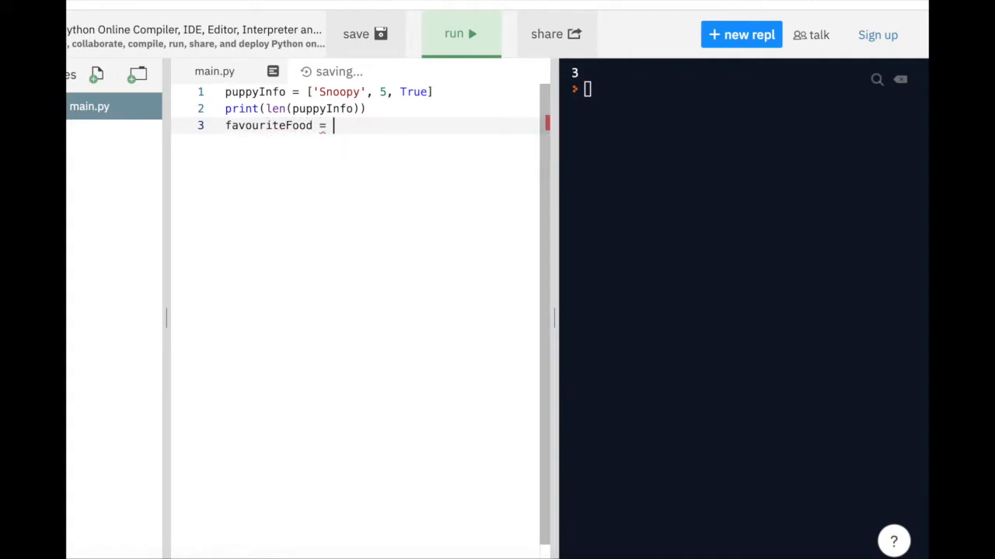
{"action": "type", "text": "[]"}
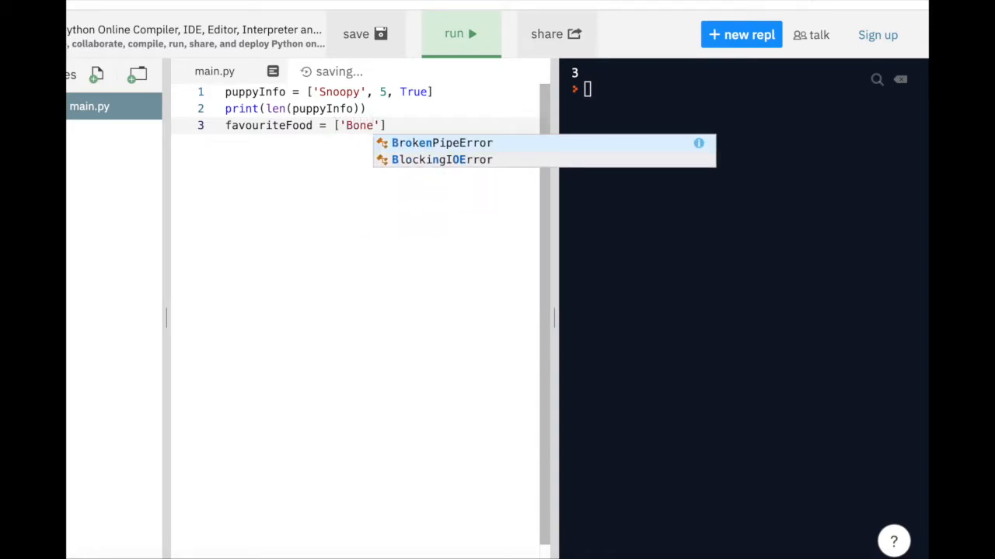
{"action": "type", "text": ", '"}
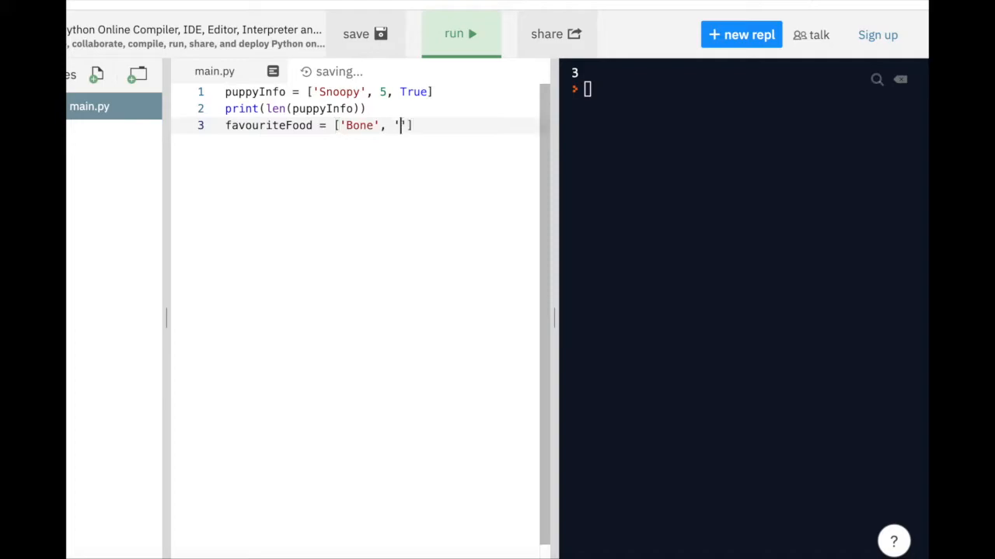
{"action": "type", "text": "Meat"}
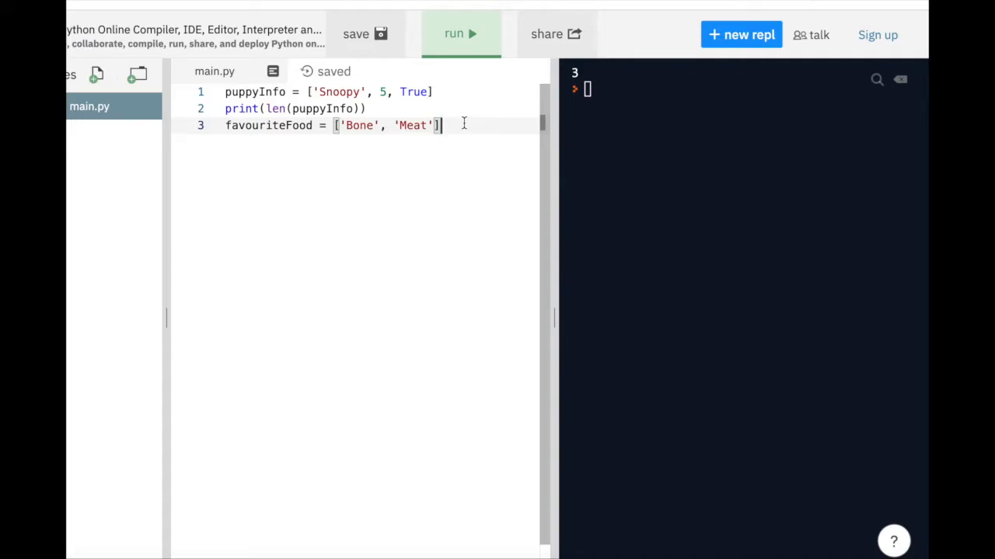
Append favouriteFood to puppyInfo and add print(puppyInfo)
{"action": "type", "text": "pupp"}
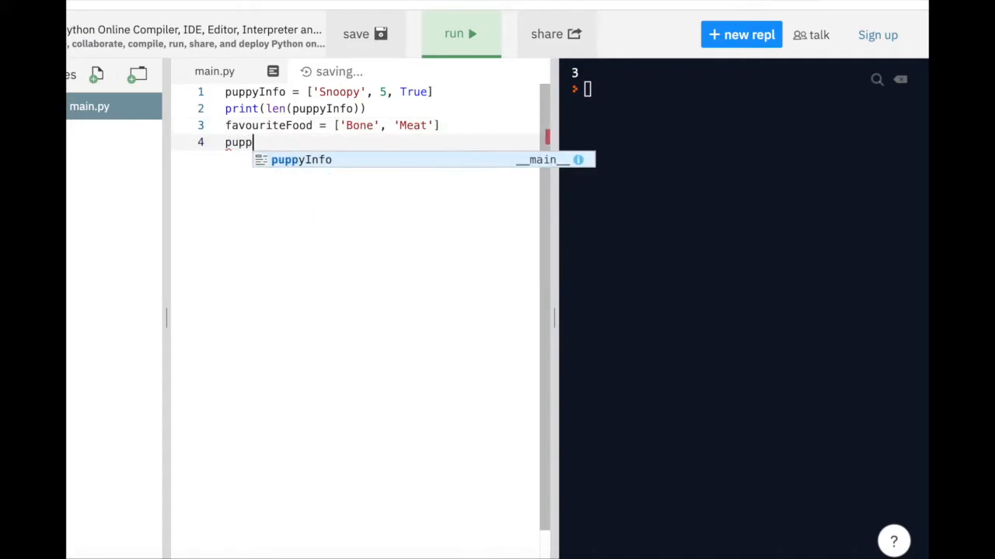
{"action": "type", "text": "yInfo"}
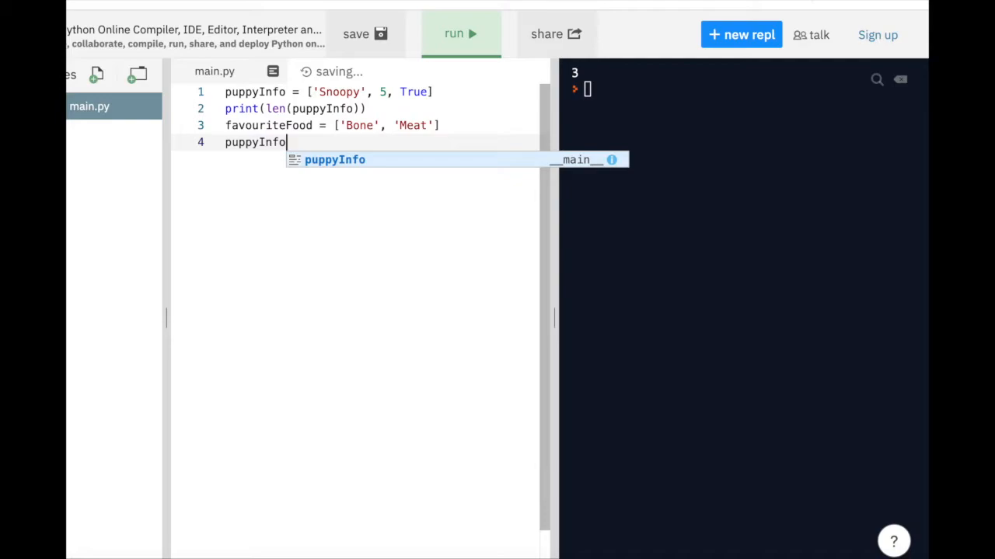
{"action": "type", "text": ".append("}
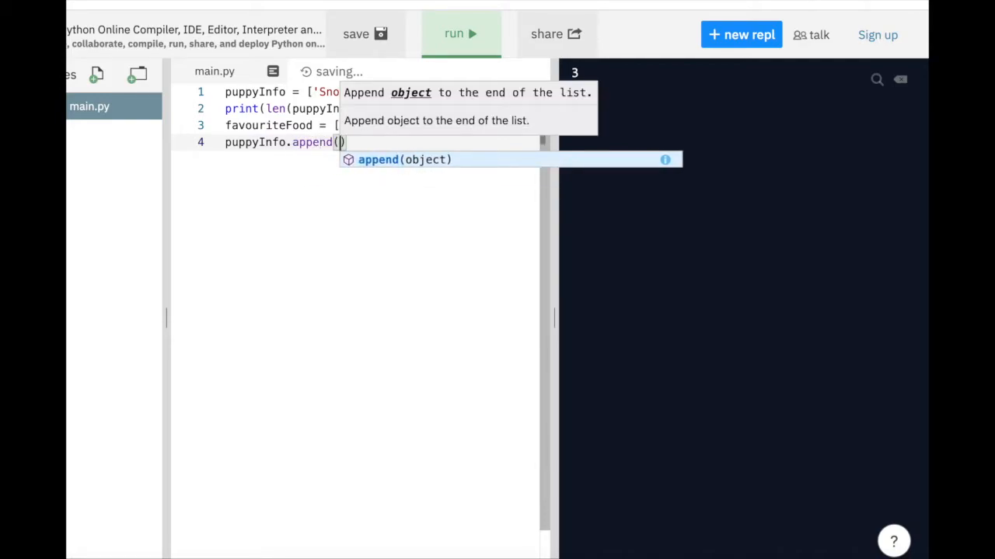
{"action": "type", "text": "favouriteFood"}
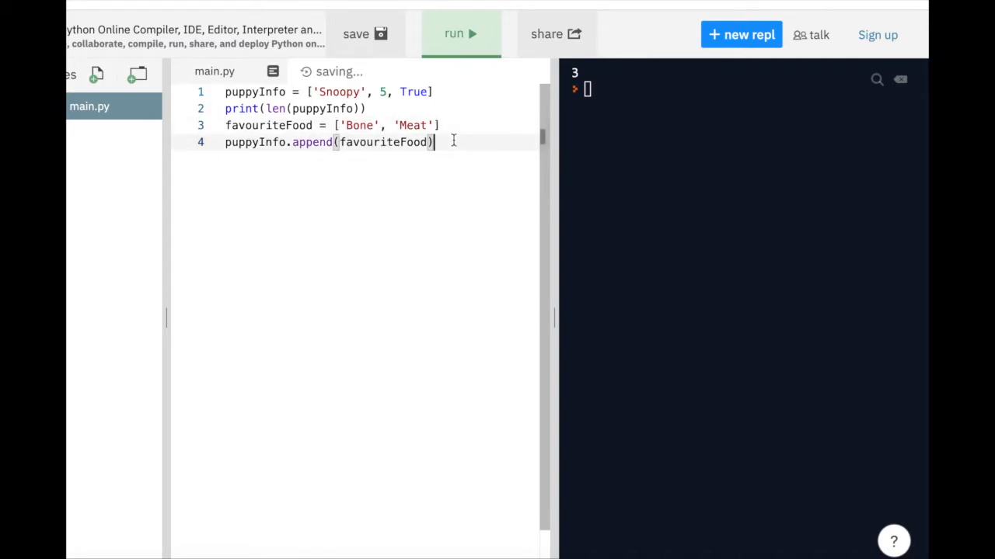
{"action": "type", "text": "pri"}
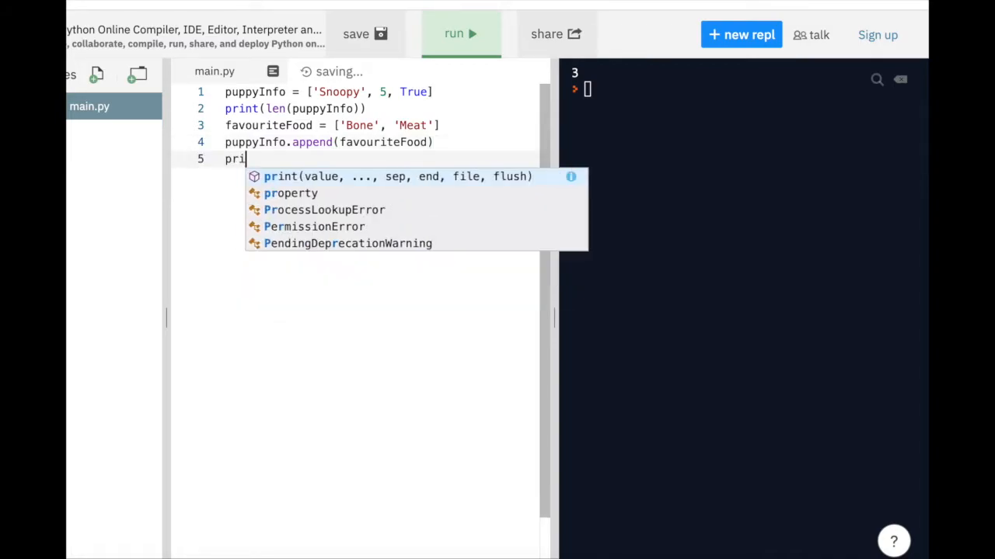
{"action": "type", "text": "nt(p"}
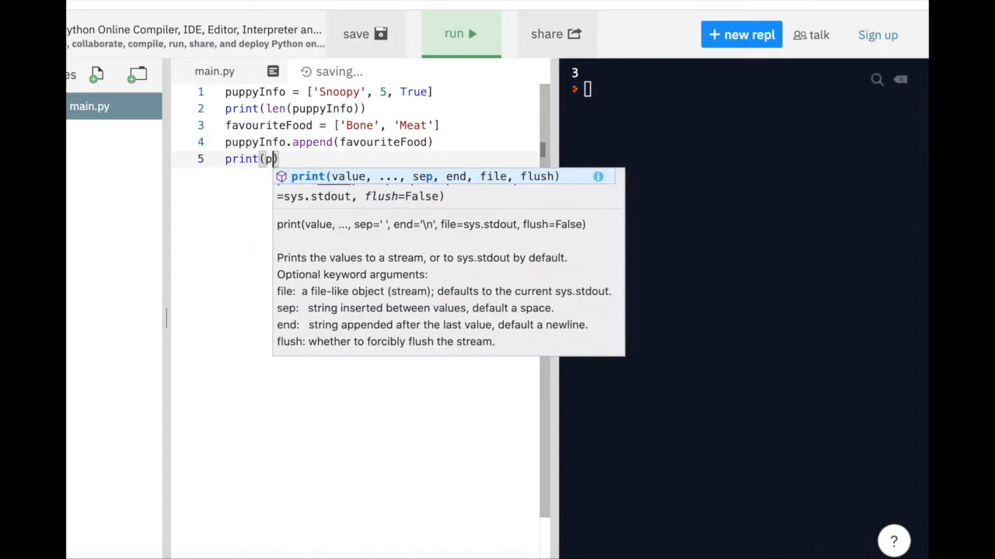
{"action": "type", "text": "uppyInfo"}
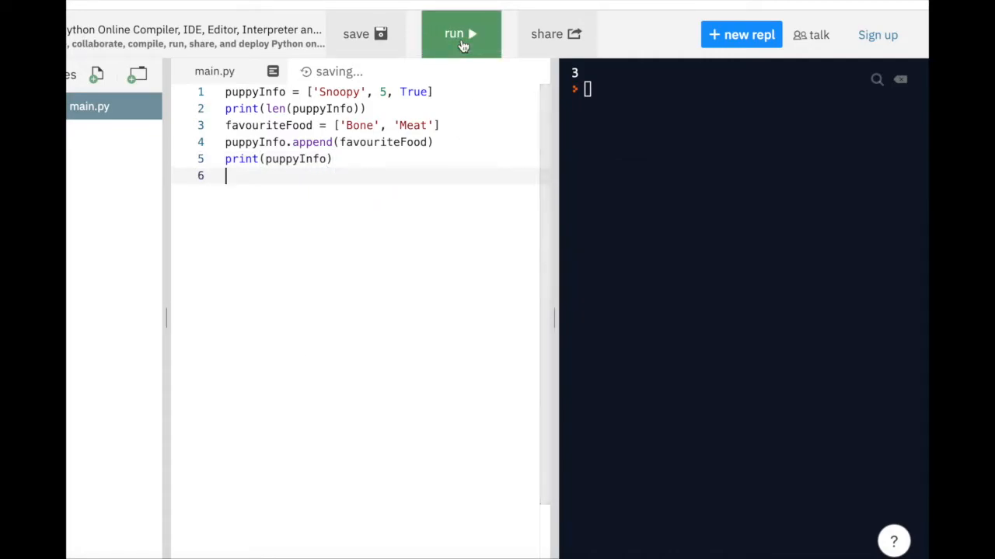
Run to show the nested list, add print(len(puppyInfo)), and run again to print 4
{"action": "left_click", "coordinate": [460, 35]}
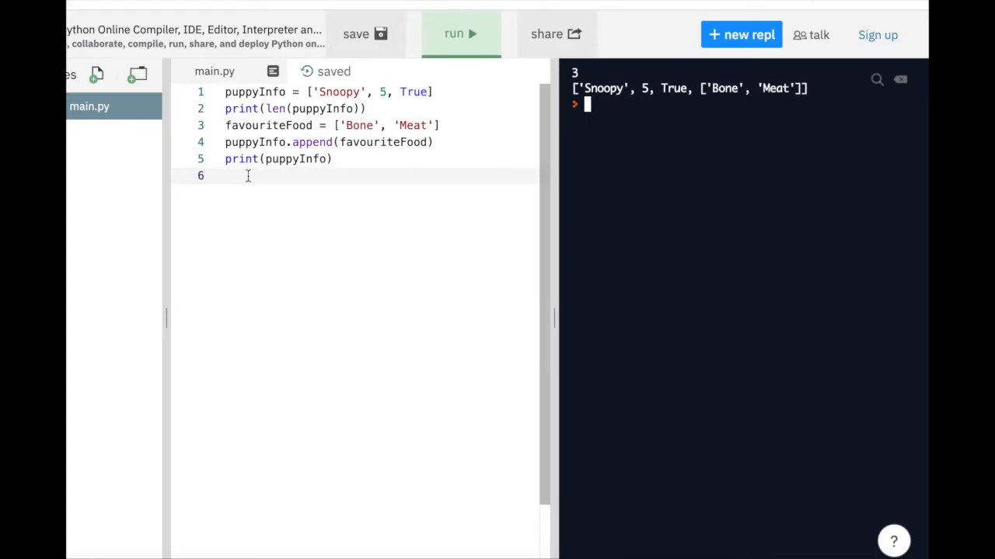
{"action": "type", "text": "print(len(puppyInfo"}
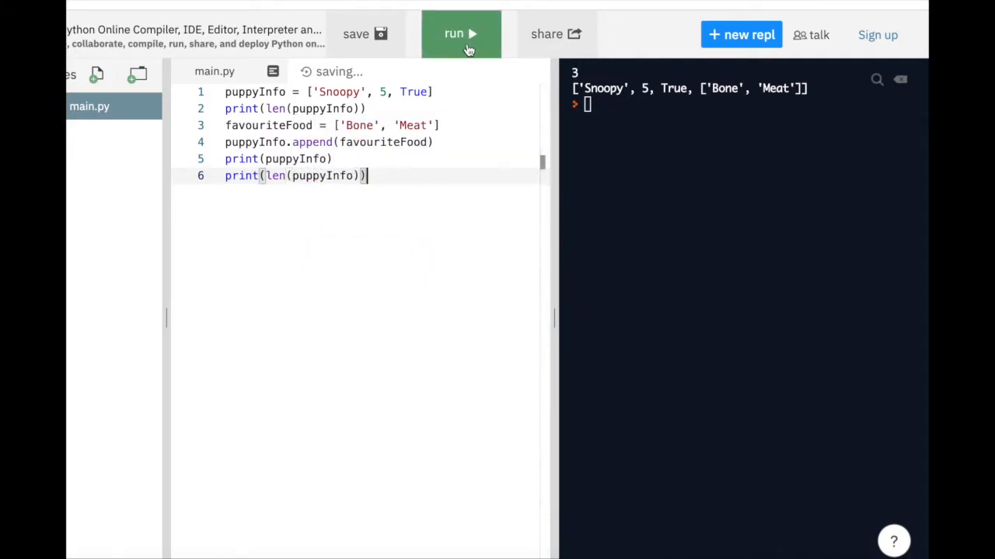
{"action": "left_click", "coordinate": [460, 34]}
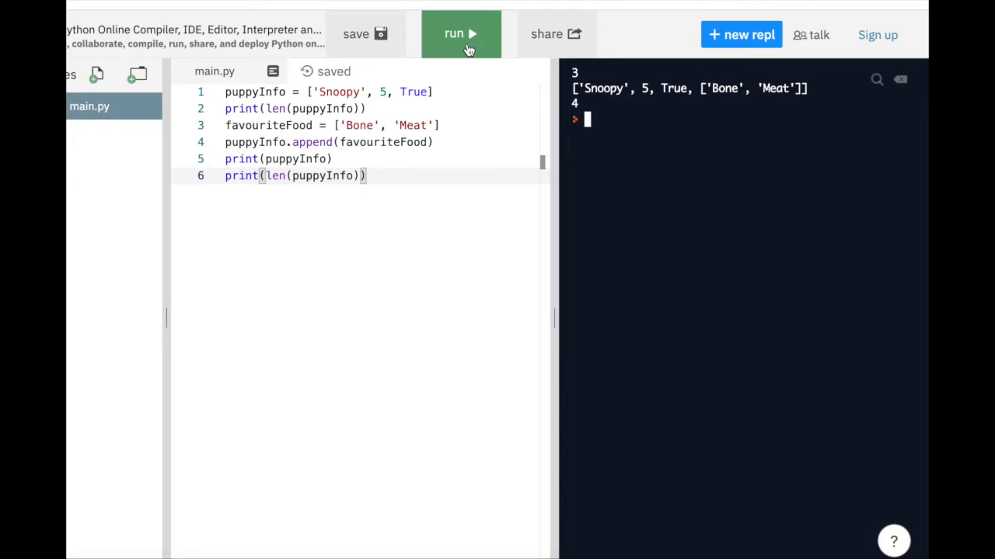
{"action": "left_click", "coordinate": [460, 34]}
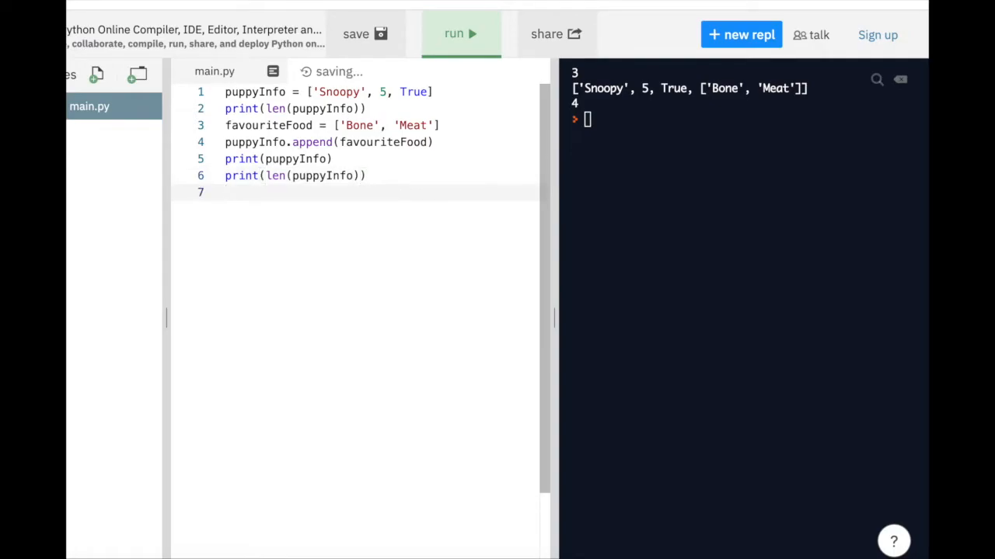
Write puppyInfoPopped = puppyInfo.pop() to pop the last item
{"action": "type", "text": "puppyInfo"}
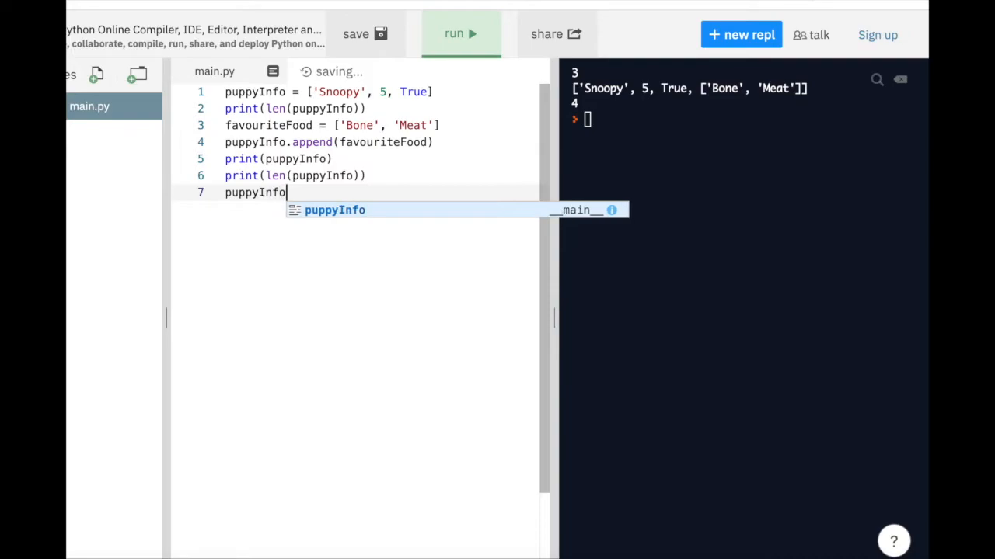
{"action": "type", "text": "Poppe"}
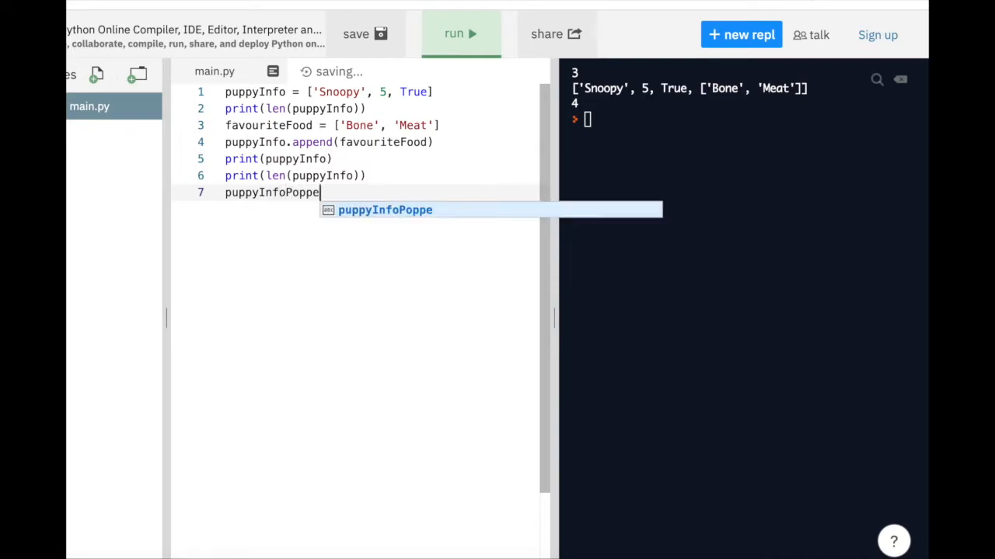
{"action": "type", "text": "d"}
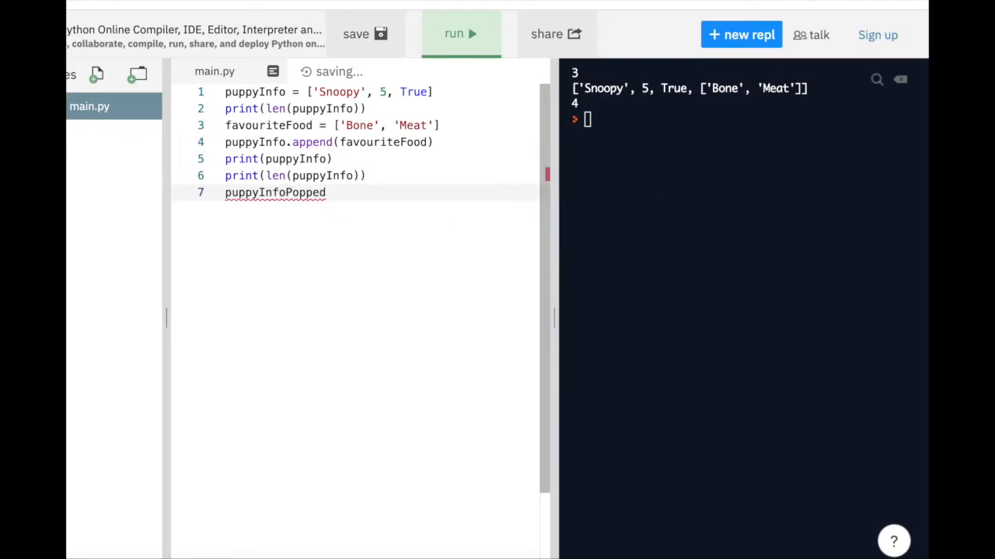
{"action": "type", "text": "="}
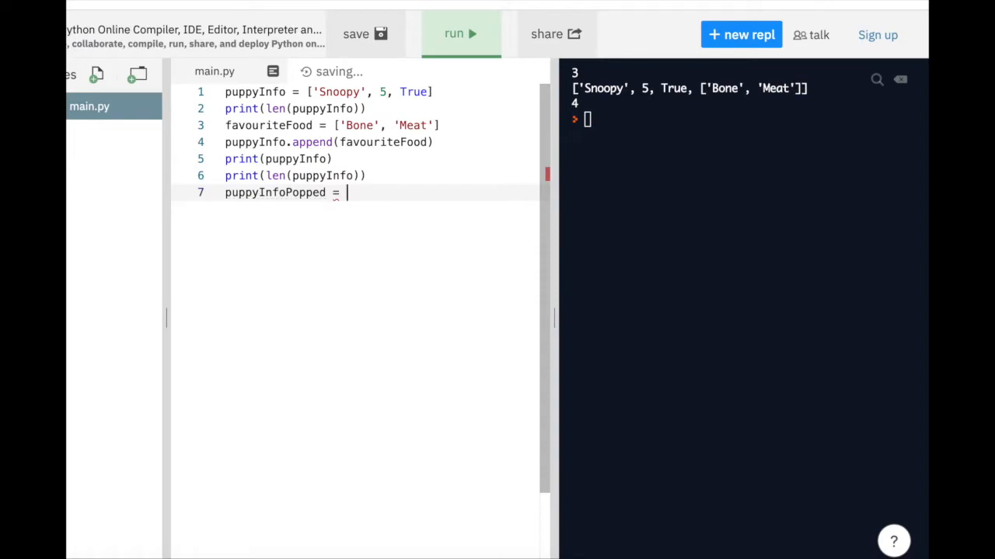
{"action": "type", "text": "puppy"}
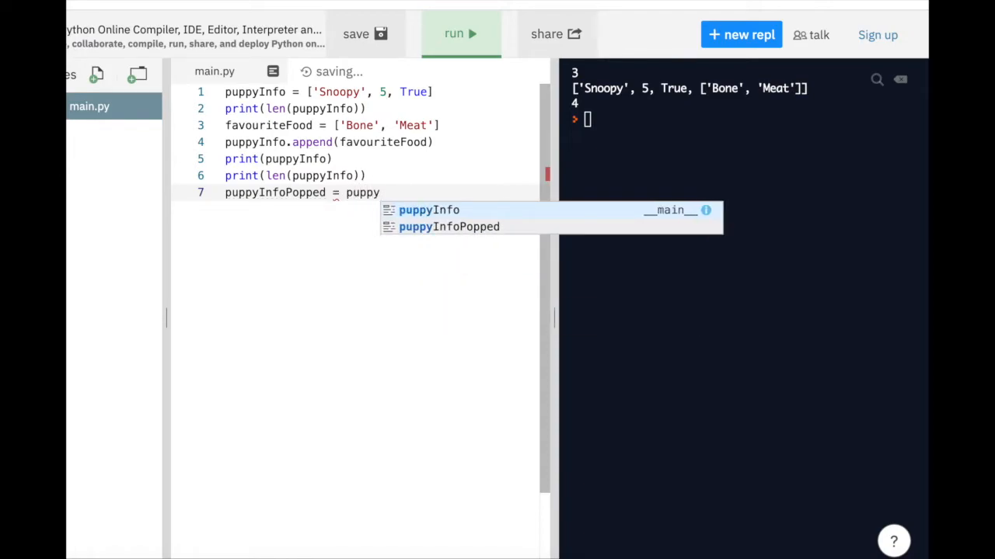
{"action": "type", "text": "Info"}
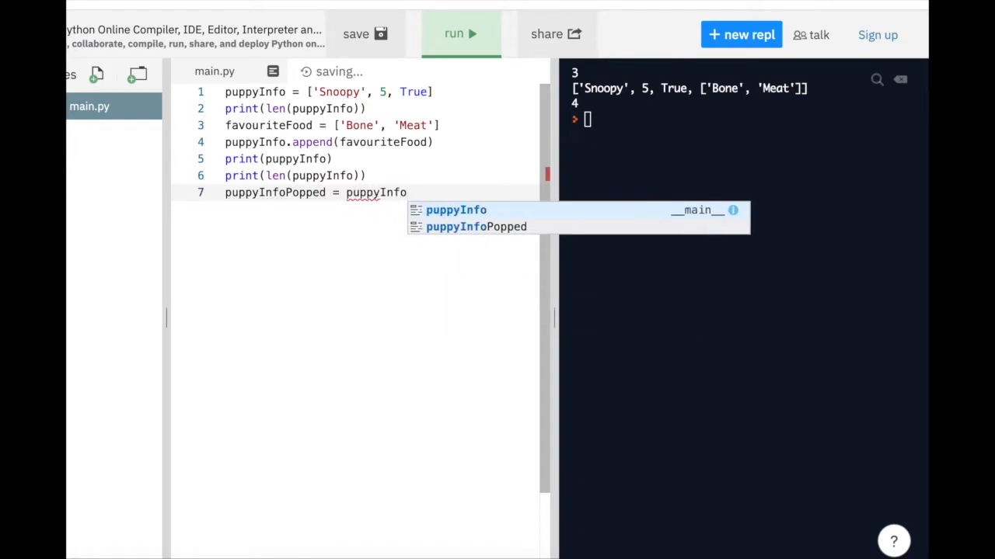
{"action": "type", "text": ".pop()"}
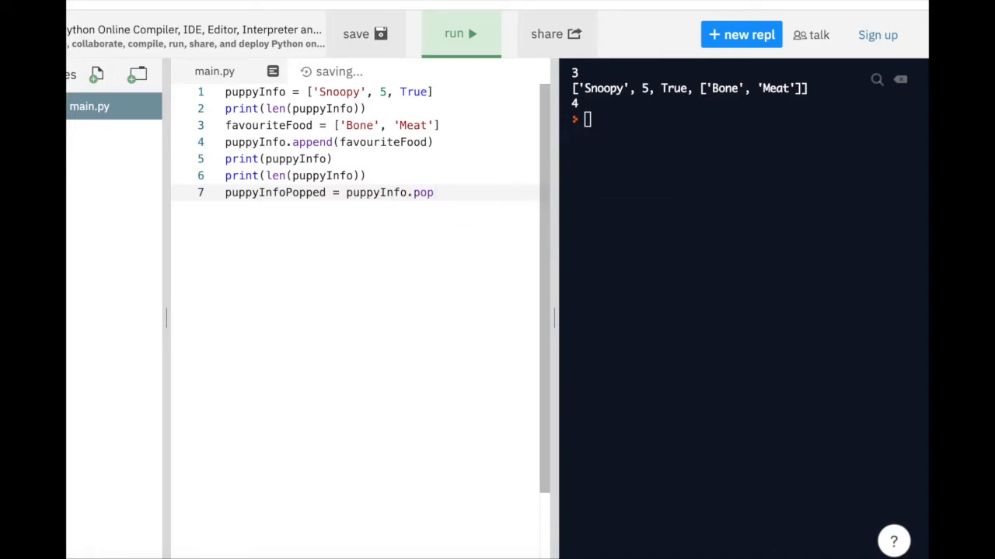
{"action": "type", "text": "()"}
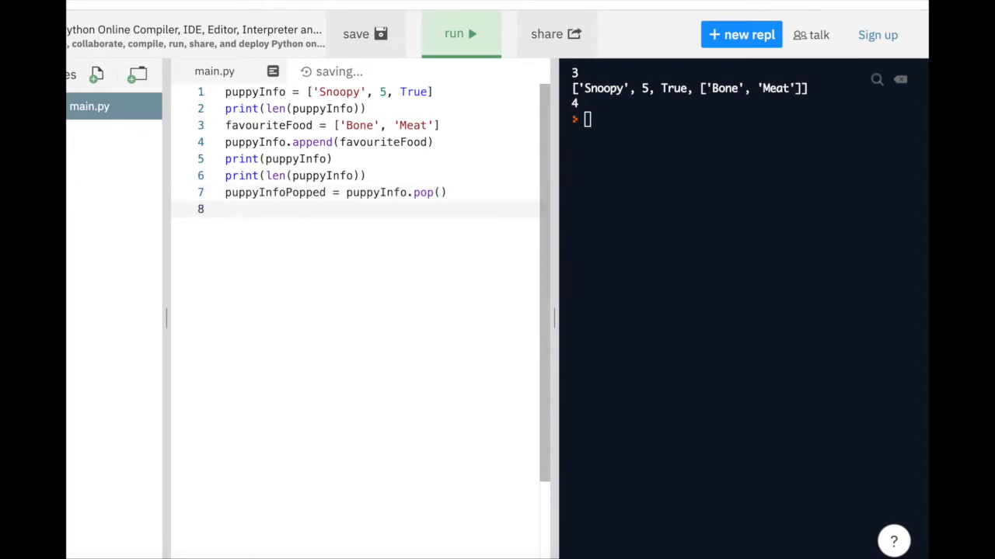
Print puppyInfo and puppyInfoPopped, then run to show ['Snoopy', 5, True] and ['Bone', 'Meat']
{"action": "type", "text": "print"}
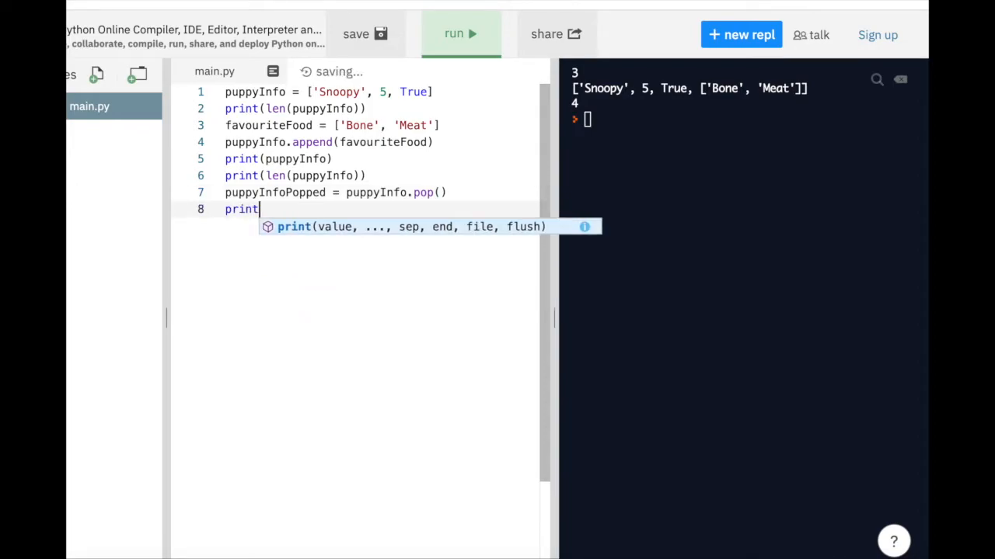
{"action": "type", "text": "(puppyInfo"}
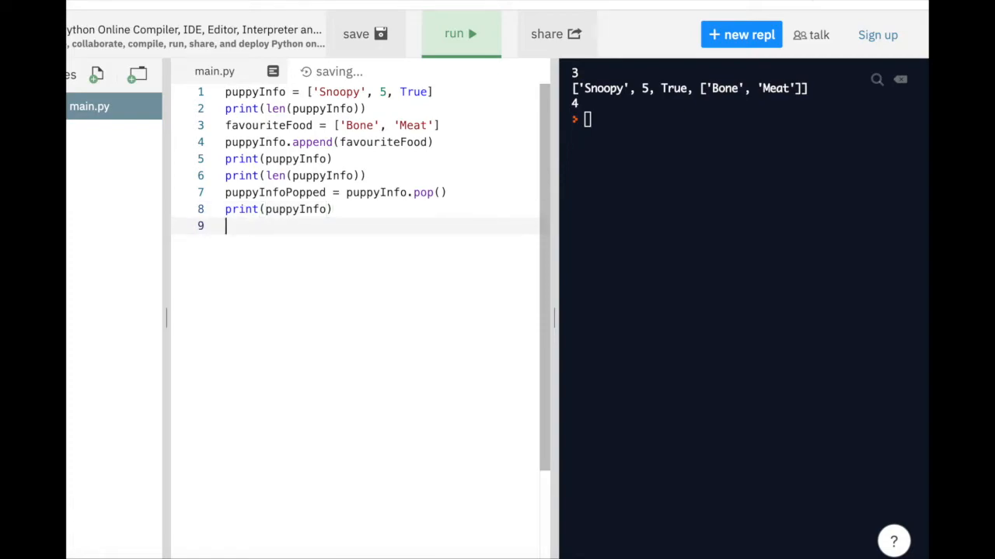
{"action": "type", "text": "print("}
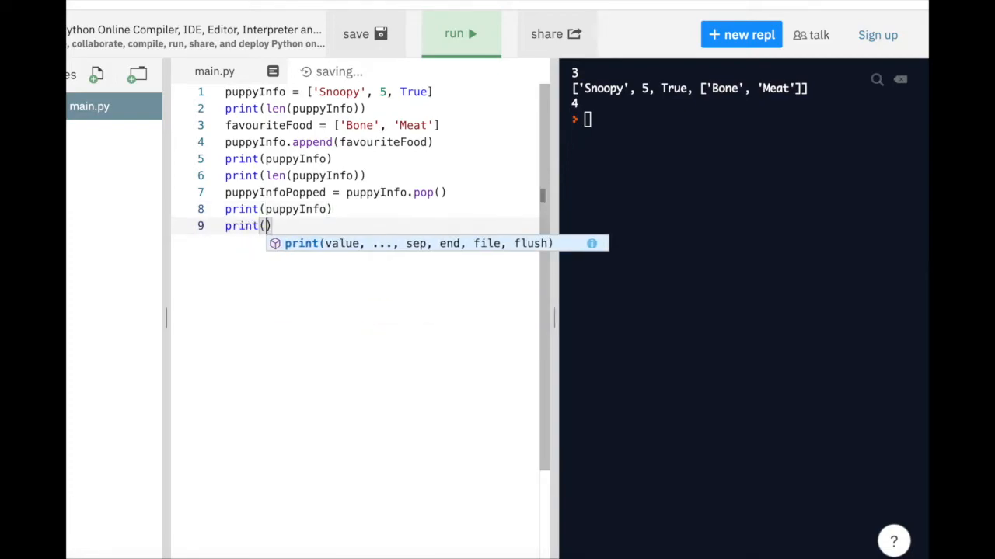
{"action": "type", "text": "puppyInfoPopped"}
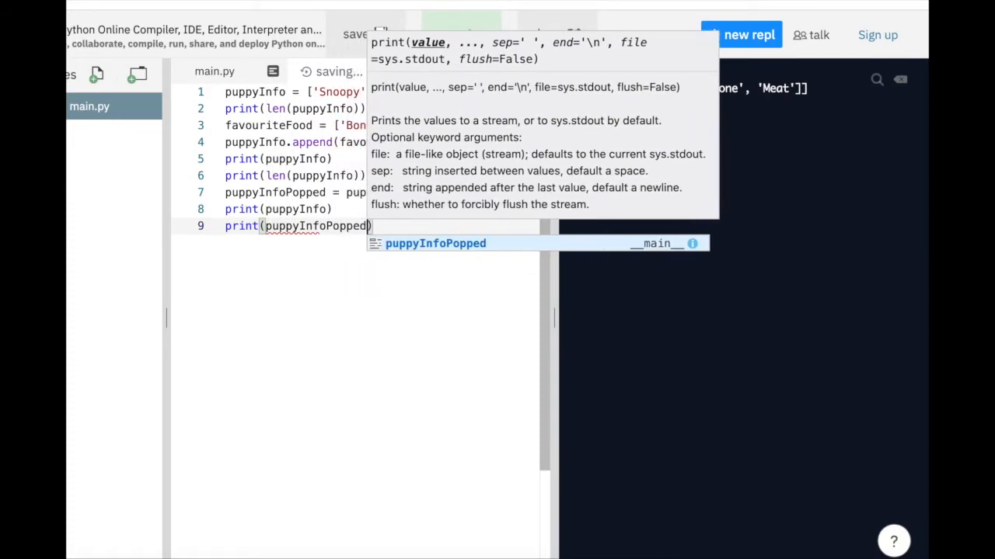
{"action": "left_click", "coordinate": [460, 34]}
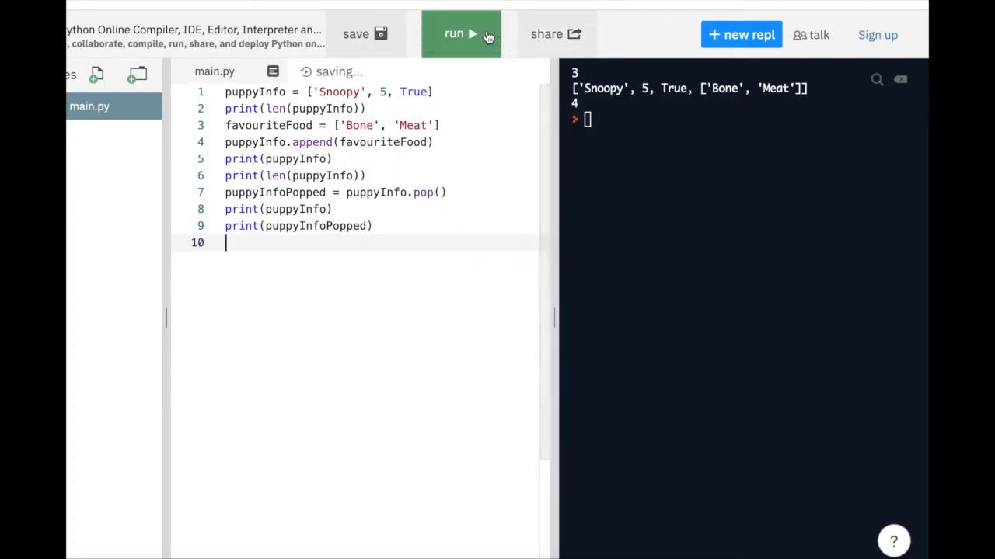
{"action": "left_click", "coordinate": [460, 34]}
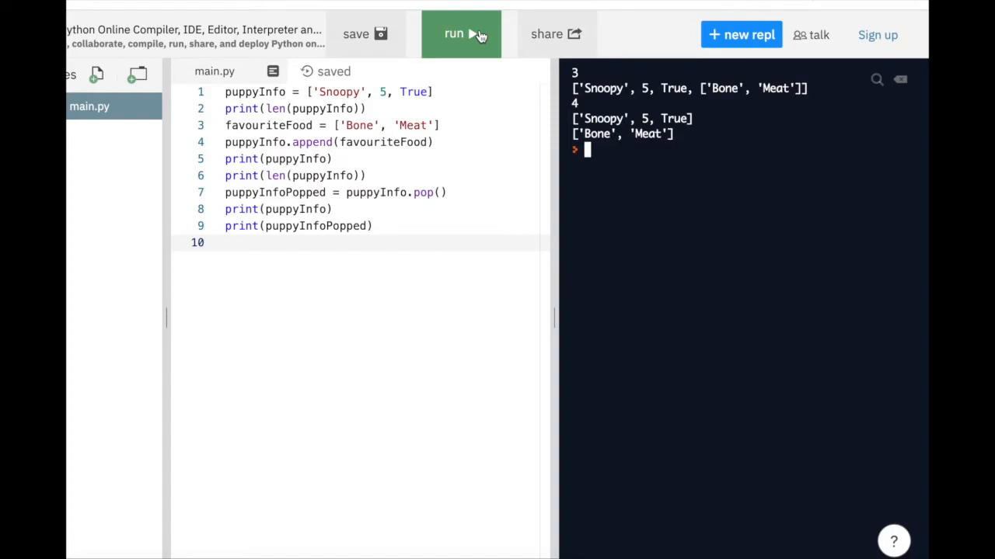
{"action": "left_click", "coordinate": [460, 34]}
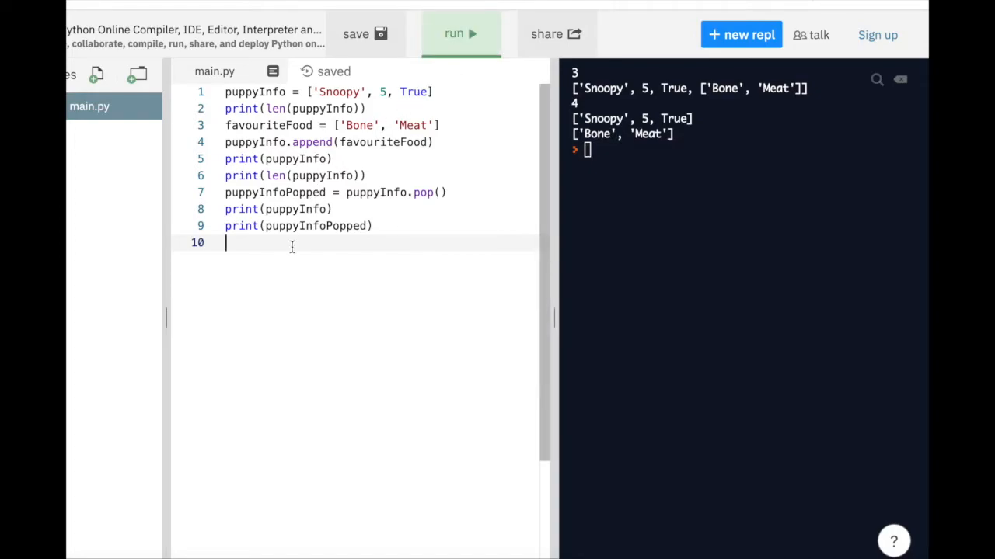
Add puppyInfo.remove(5) and print(puppyInfo), then run so ['Snoopy', True] appears
{"action": "type", "text": "puppy"}
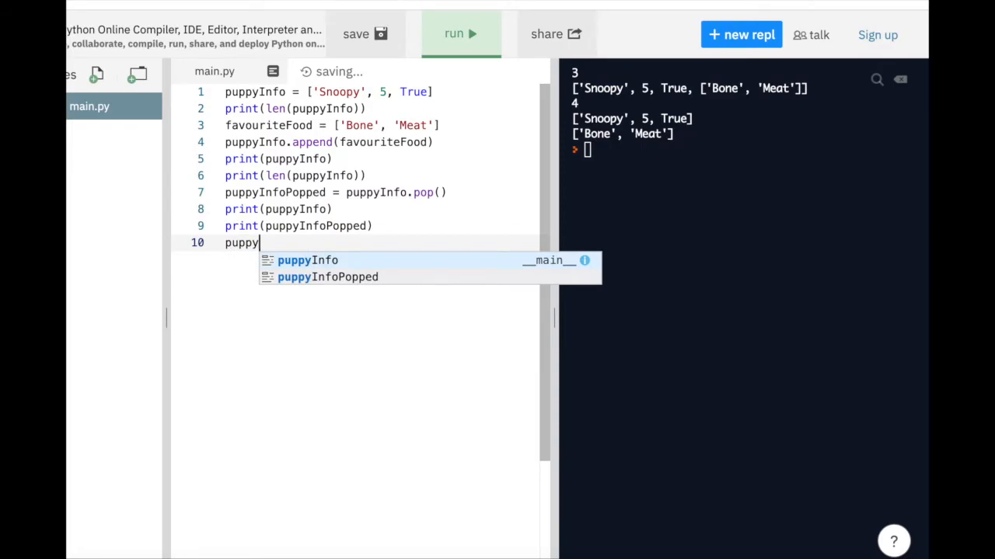
{"action": "type", "text": "Info"}
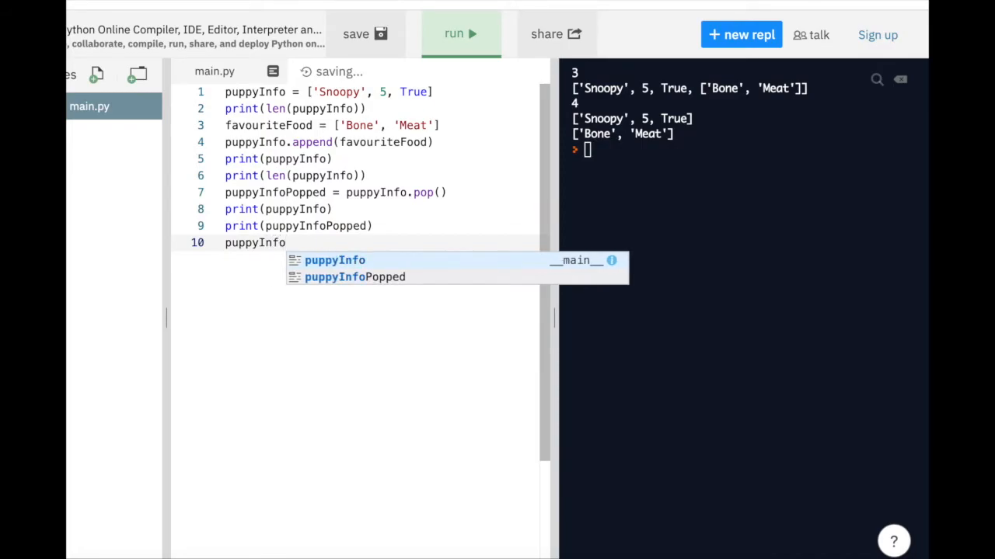
{"action": "type", "text": ".remove"}
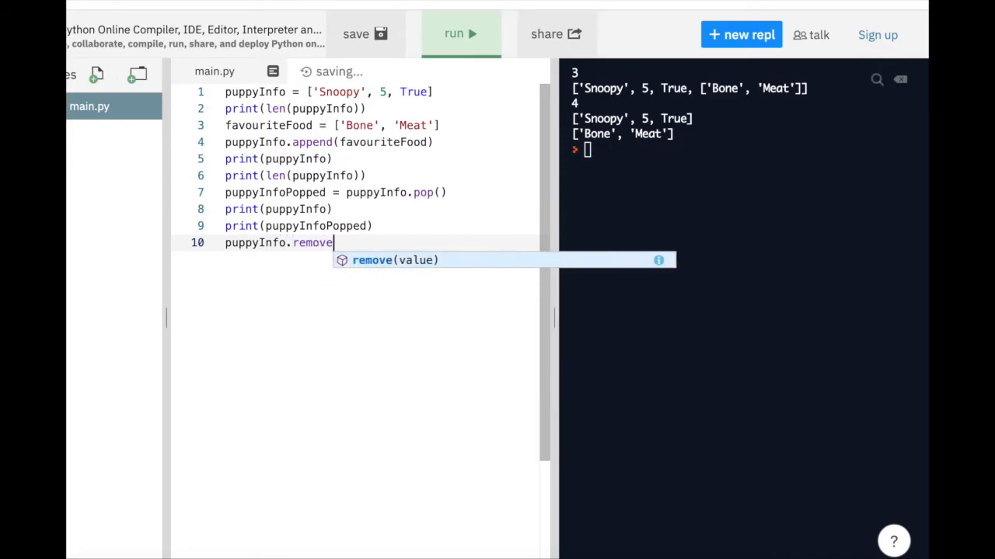
{"action": "type", "text": "(5)"}
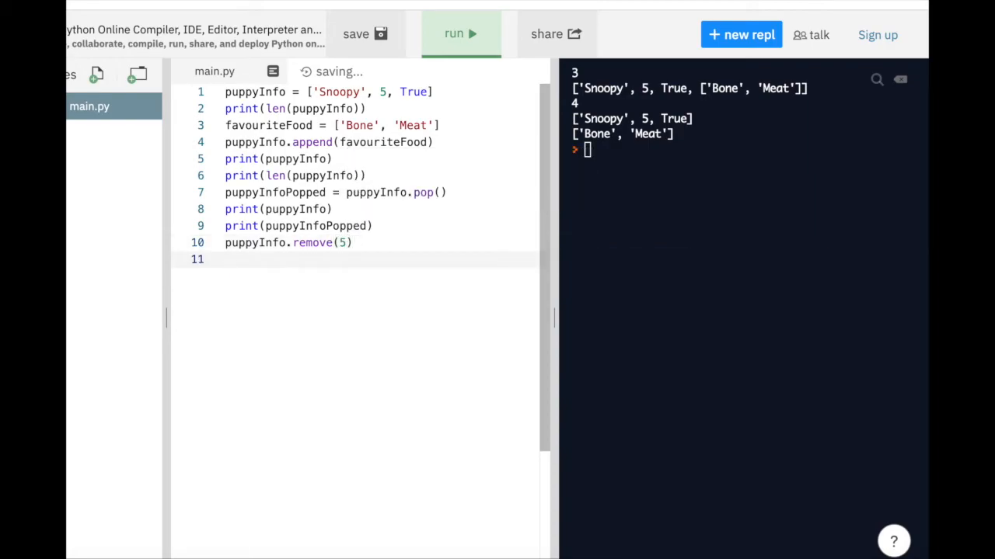
{"action": "type", "text": "print"}
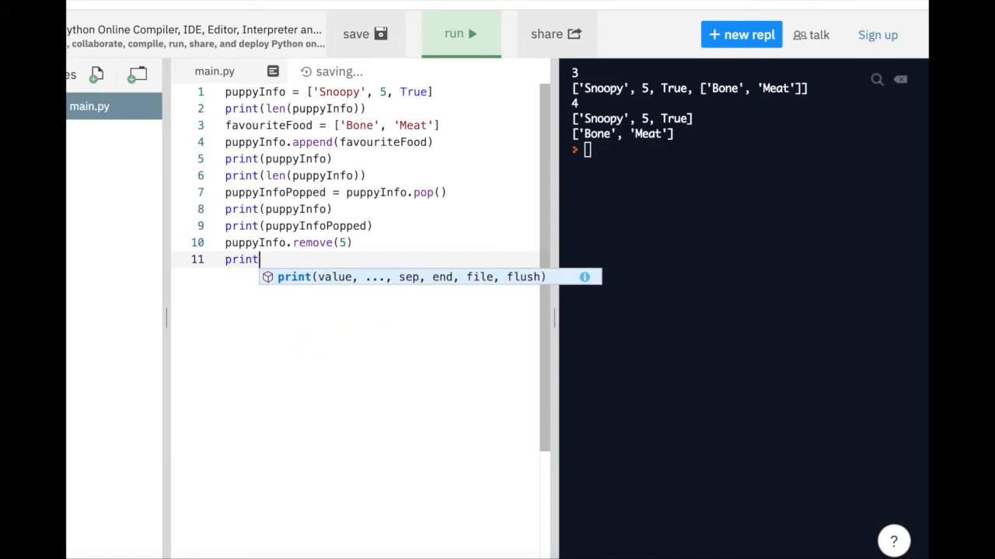
{"action": "type", "text": "(puppyInfo"}
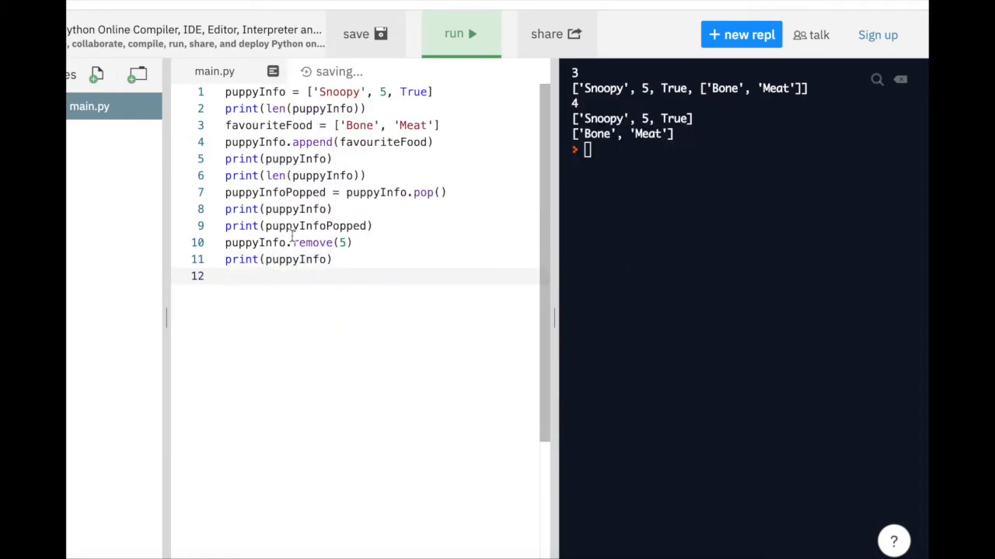
{"action": "left_click", "coordinate": [460, 35]}
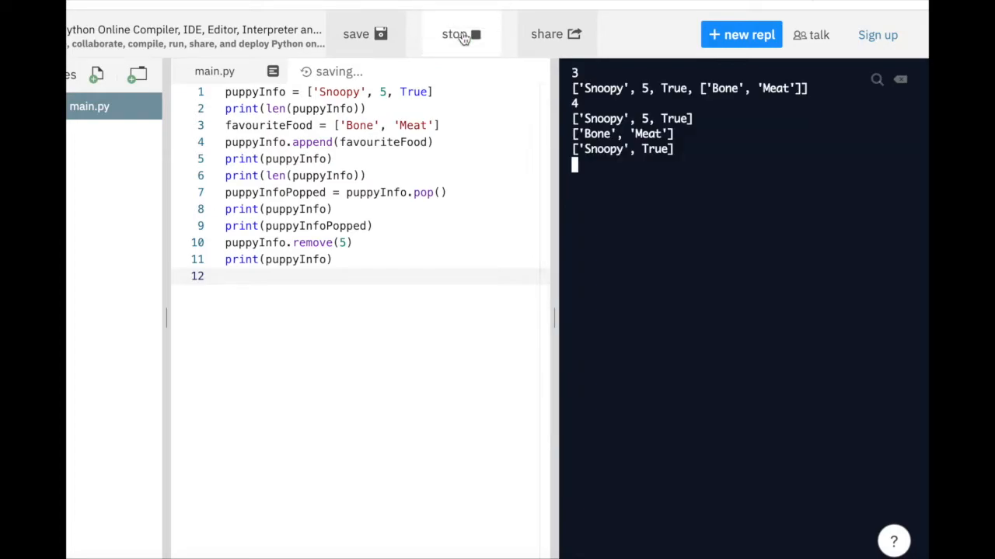
{"action": "left_click", "coordinate": [460, 34]}
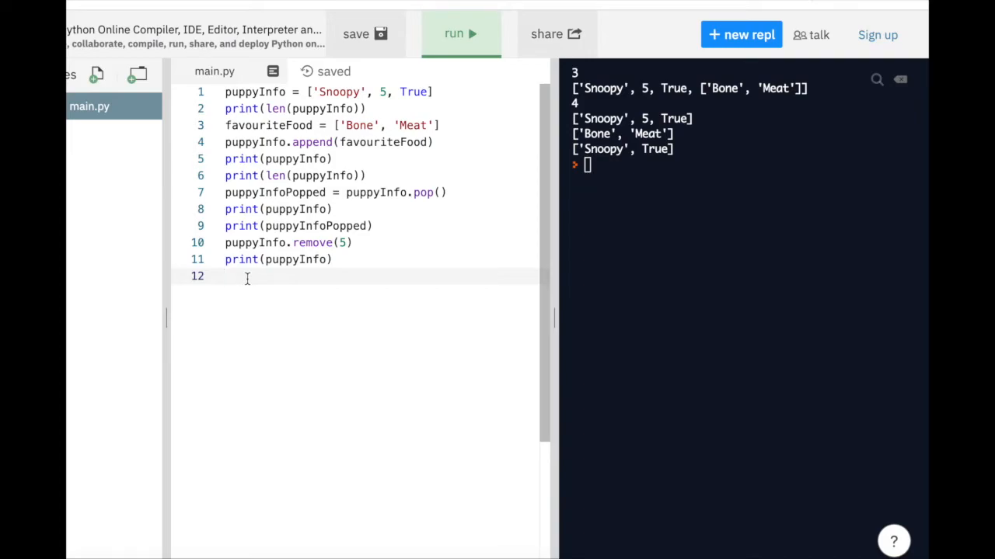
Add print('Snoopy' in puppyInfo) and run so the console shows True
{"action": "type", "text": "print"}
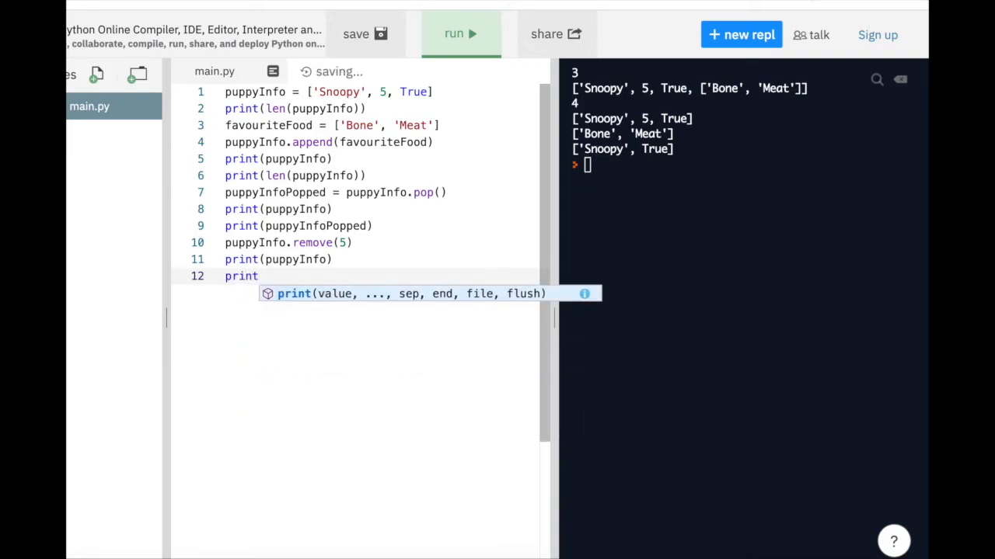
{"action": "type", "text": "('Snoop')"}
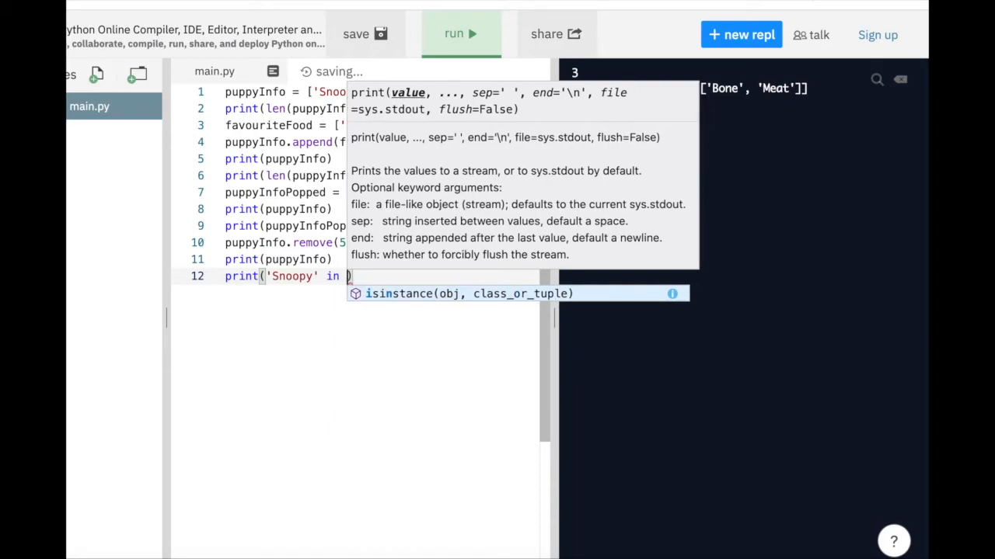
{"action": "type", "text": "puppyInfo"}
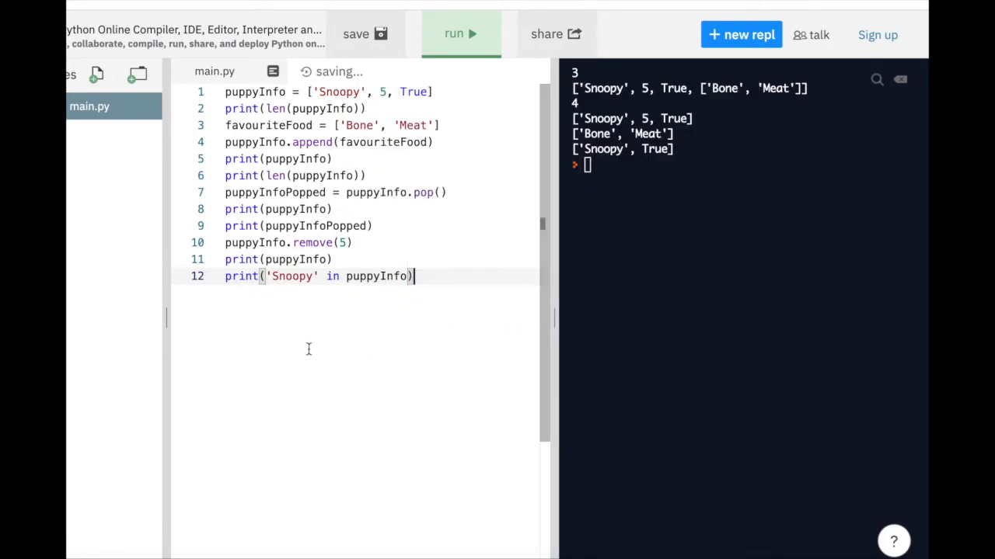
{"action": "left_click", "coordinate": [460, 34]}
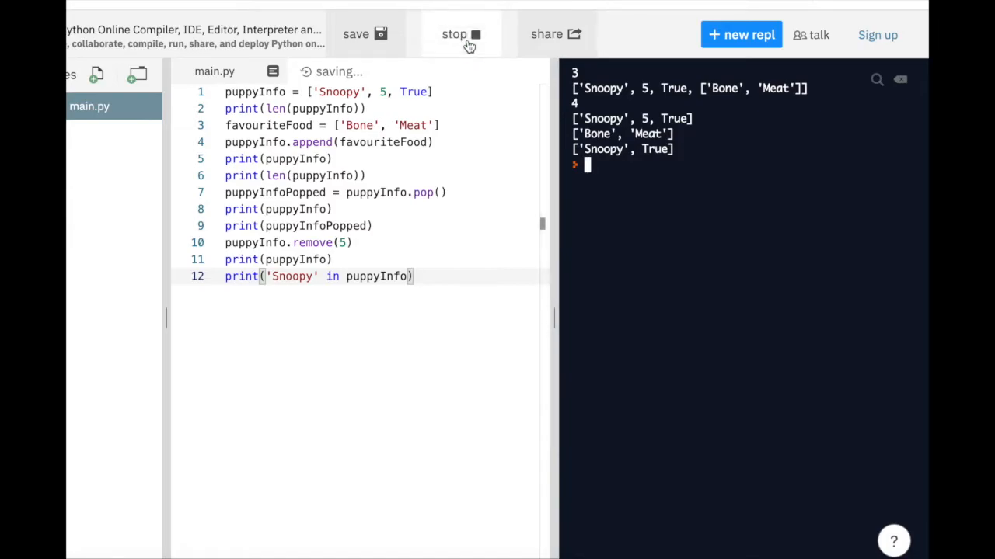
{"action": "left_click", "coordinate": [460, 34]}
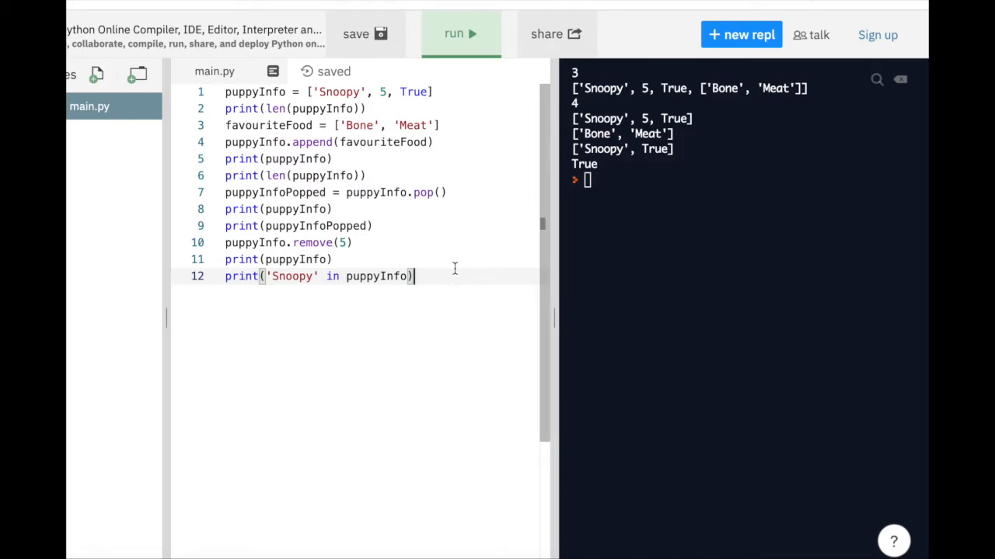
Add print(favouriteFood in puppyInfo) on line 13 and run the script
{"action": "key", "text": "enter"}
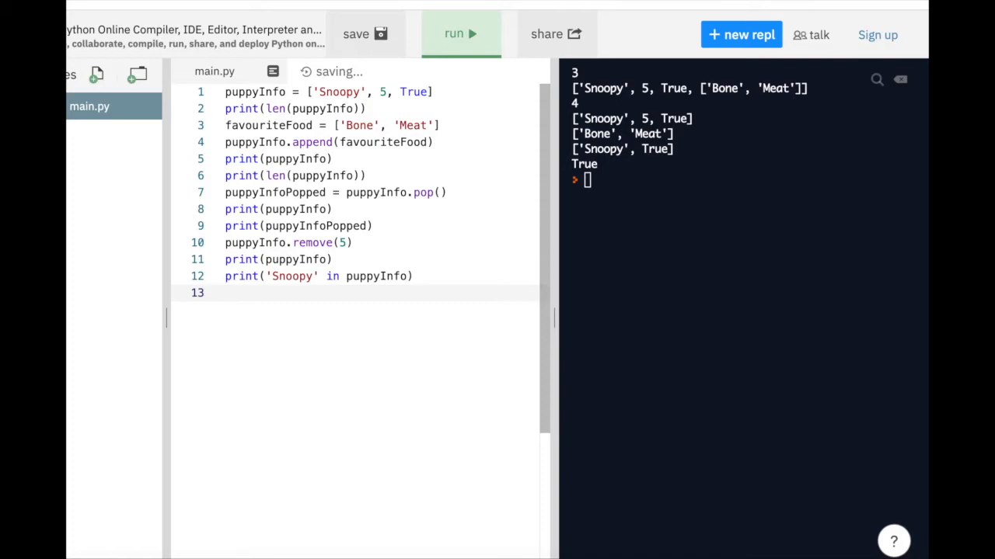
{"action": "type", "text": "print"}
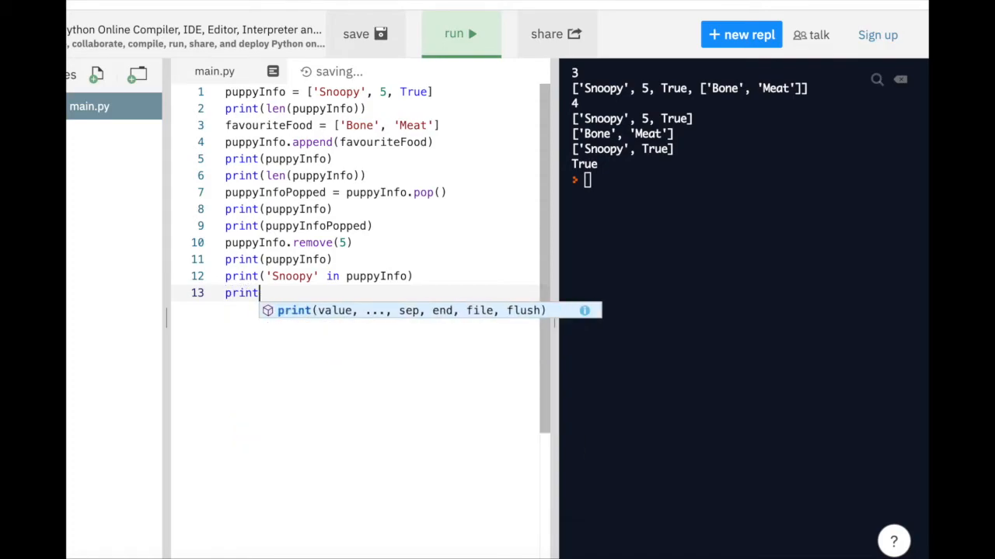
{"action": "type", "text": "(favouriteFood in pup"}
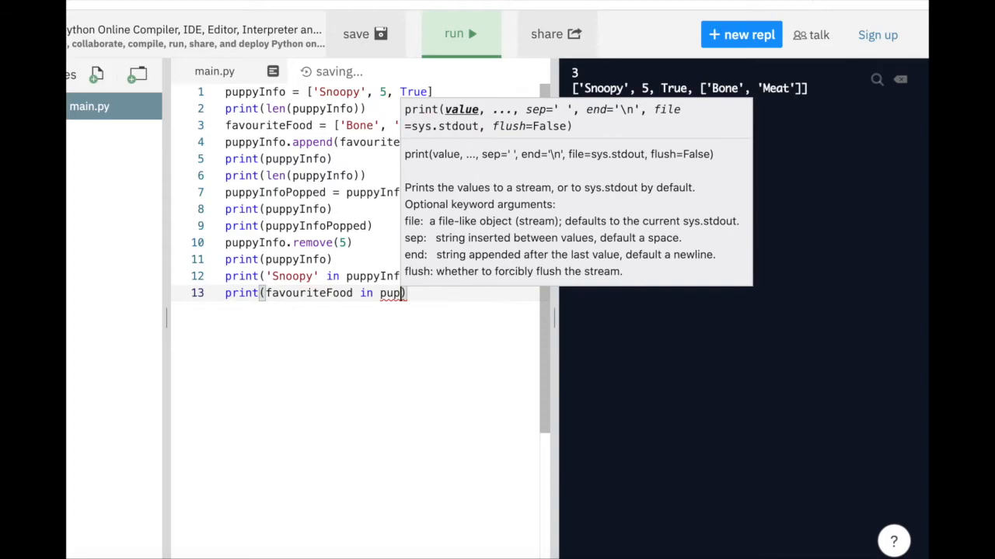
{"action": "type", "text": "pyInfo"}
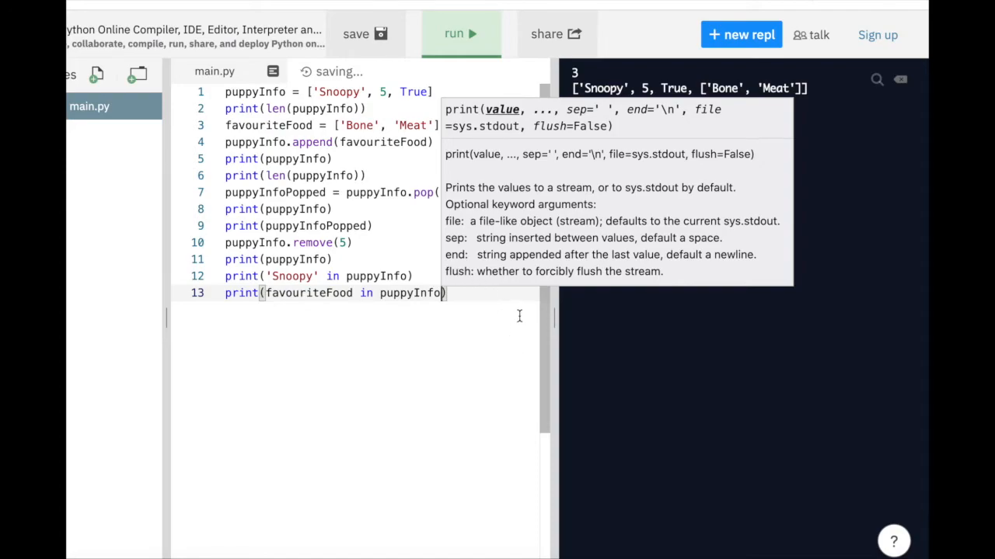
{"action": "left_click", "coordinate": [460, 34]}
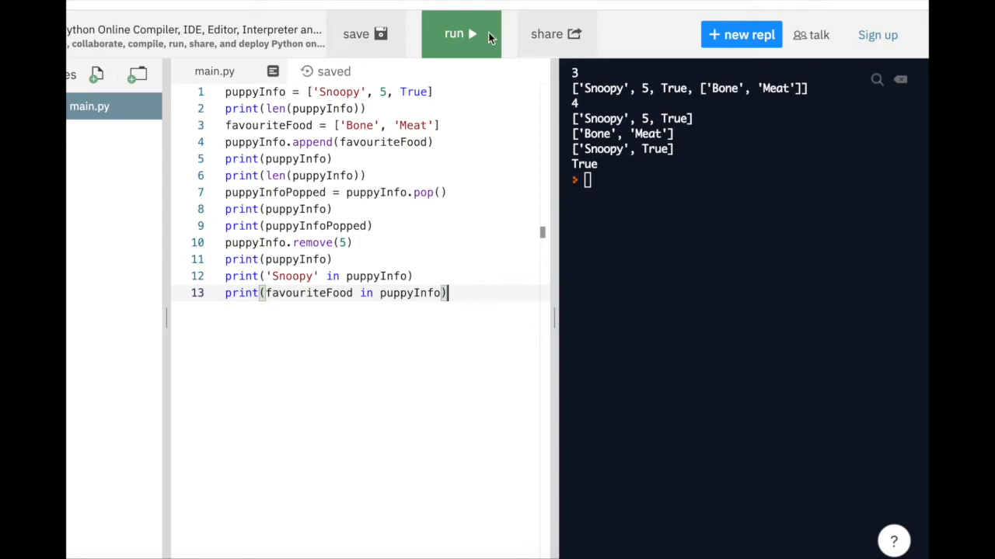
{"action": "left_click", "coordinate": [460, 35]}
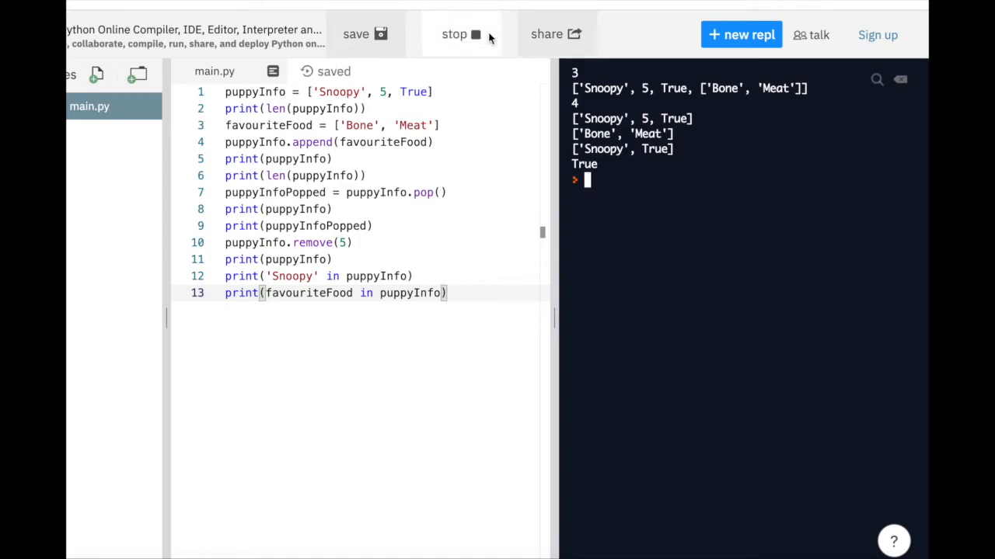
{"action": "left_click", "coordinate": [460, 34]}
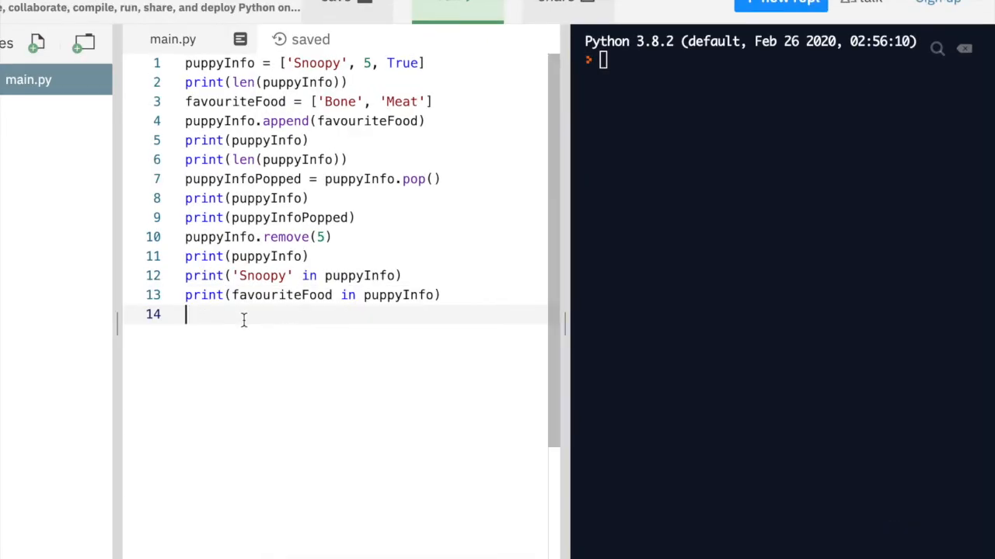
Assign string = 'Hello', add print(string), and run so Hello appears
{"action": "type", "text": "str"}
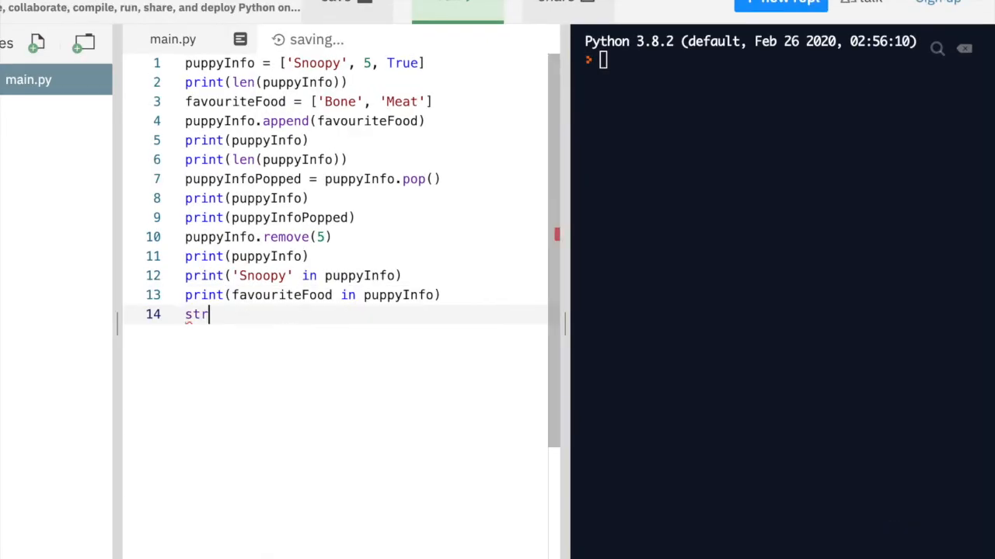
{"action": "type", "text": "ing ="}
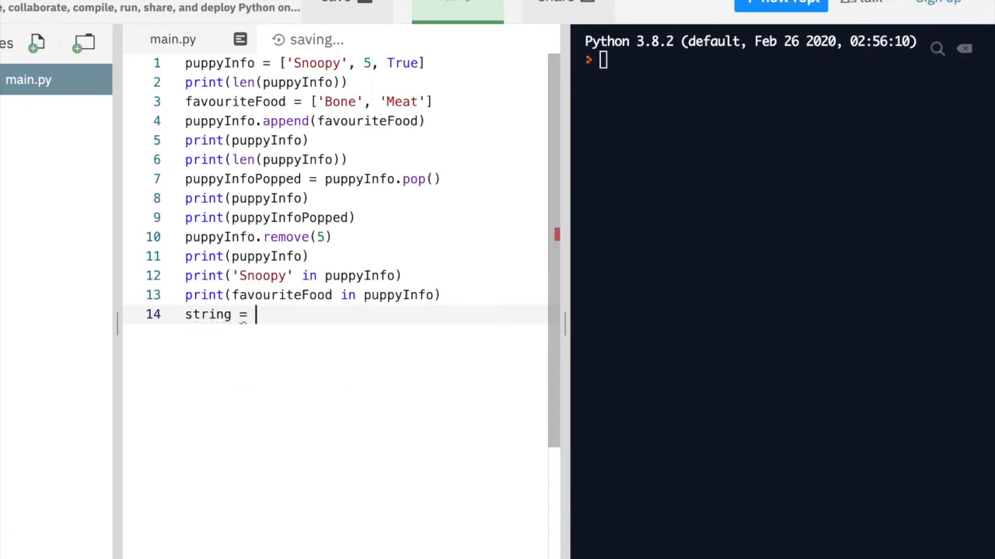
{"action": "type", "text": "'Hello'"}
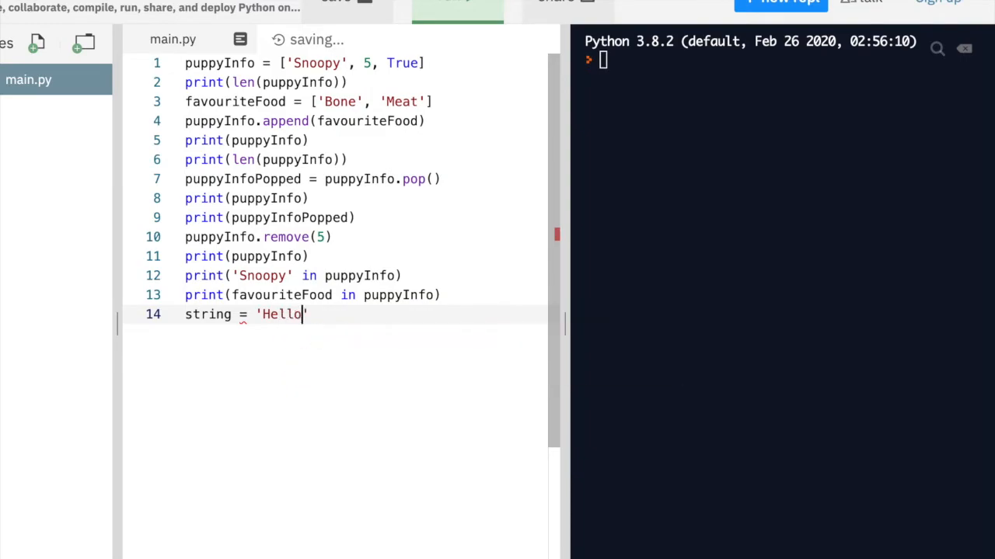
{"action": "key", "text": "enter"}
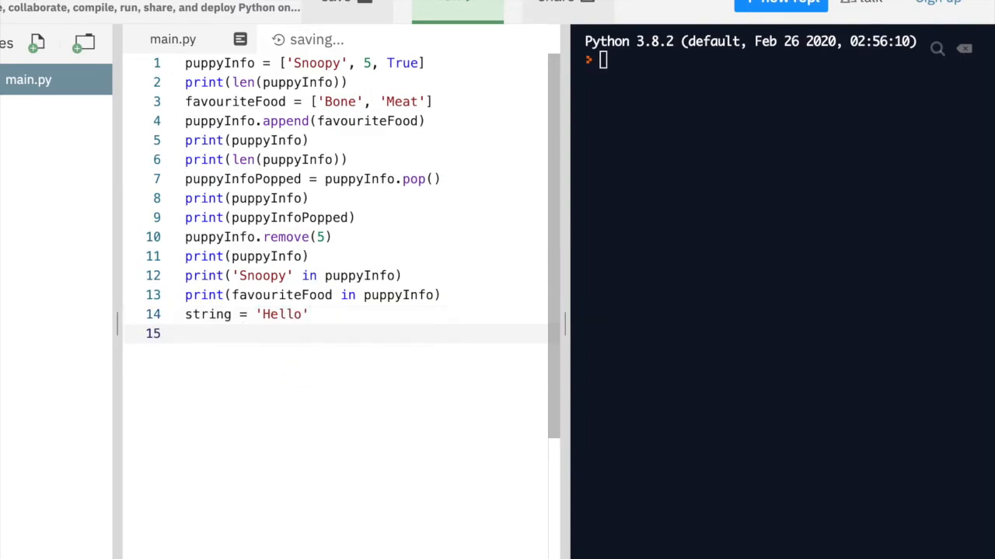
{"action": "type", "text": "print("}
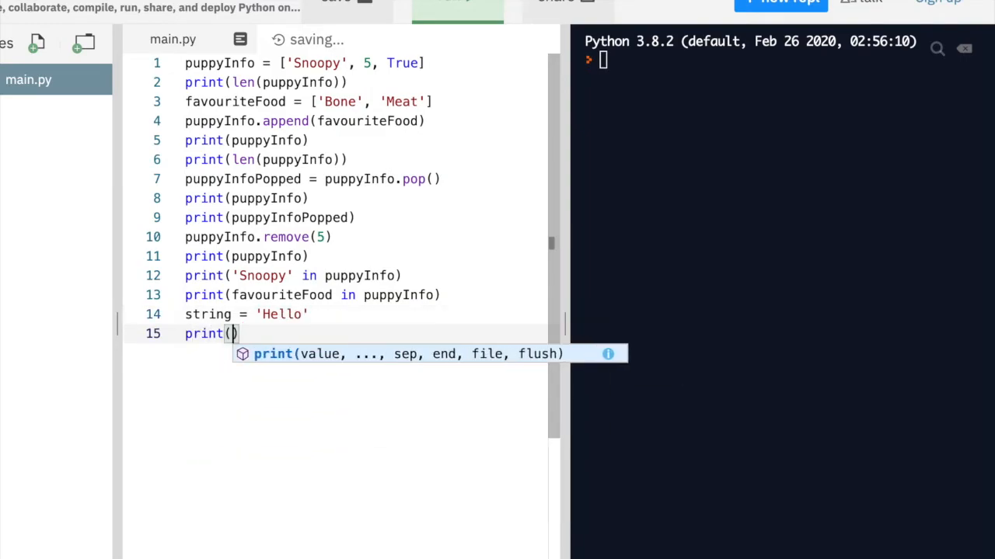
{"action": "type", "text": "string"}
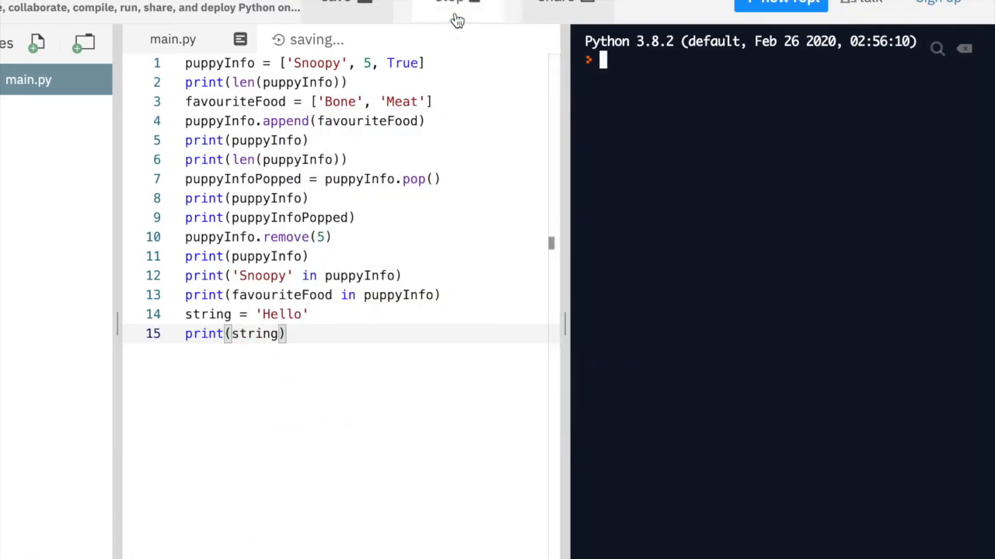
{"action": "left_click", "coordinate": [457, 4]}
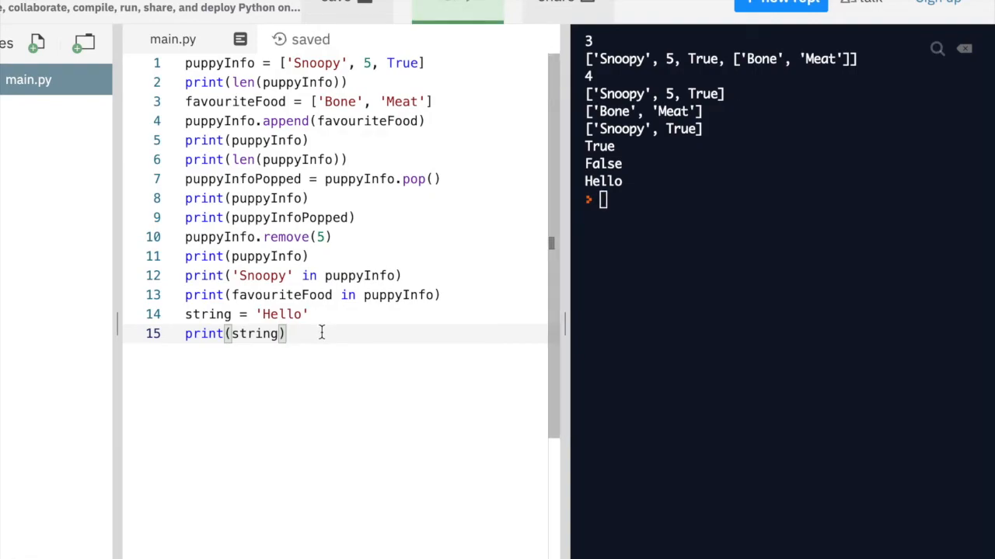
Convert the string with listOfString = list(string) on a new line
{"action": "key", "text": "Enter"}
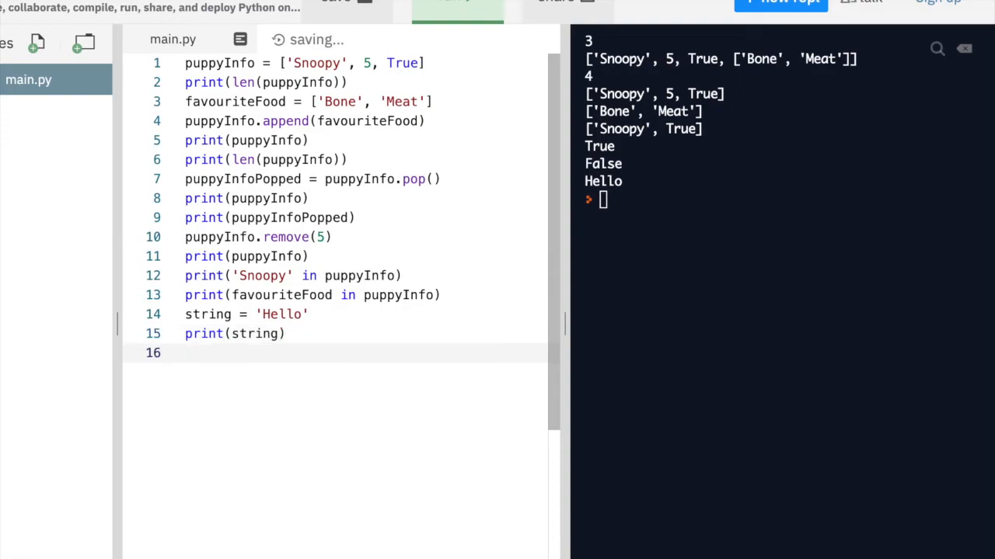
{"action": "type", "text": "list"}
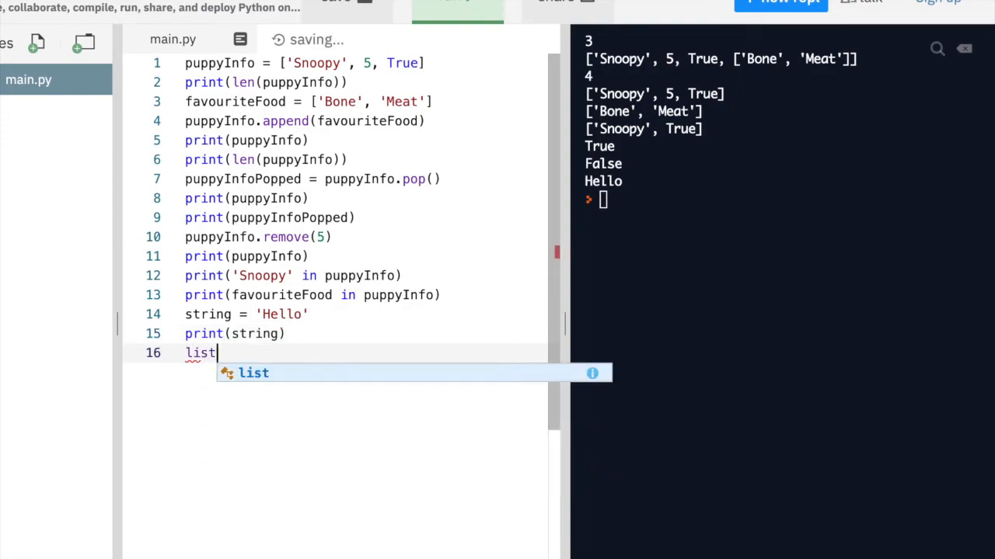
{"action": "type", "text": "ofS"}
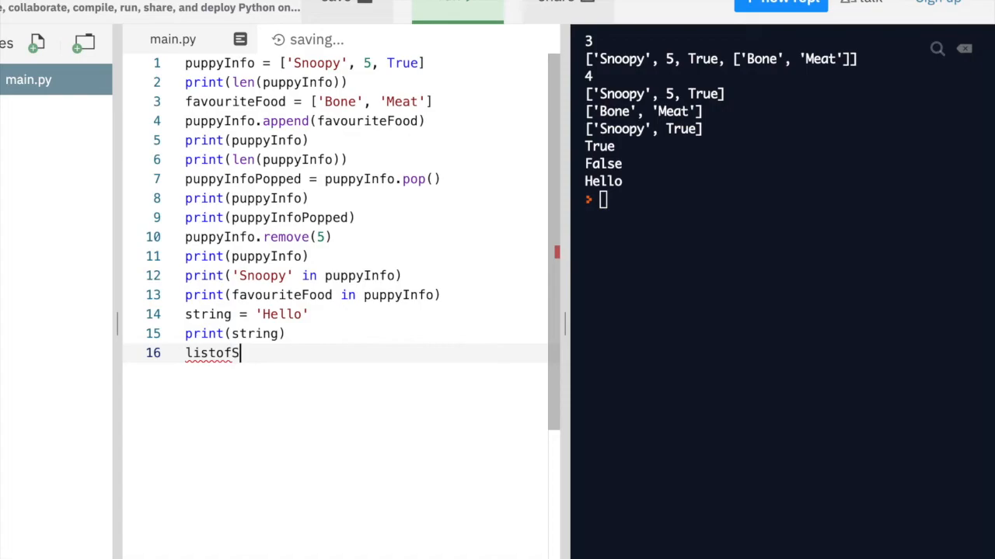
{"action": "key", "text": "Backspace"}
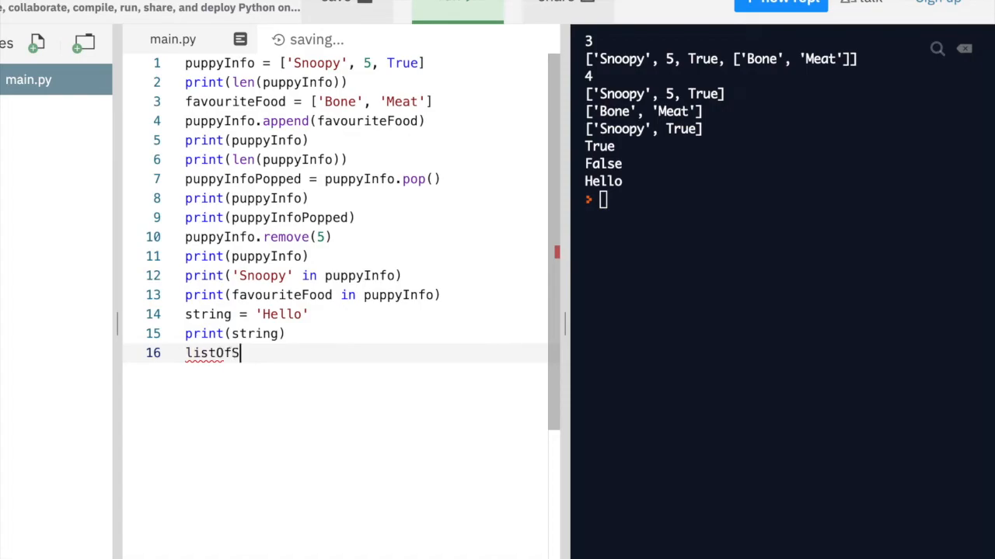
{"action": "type", "text": "tring"}
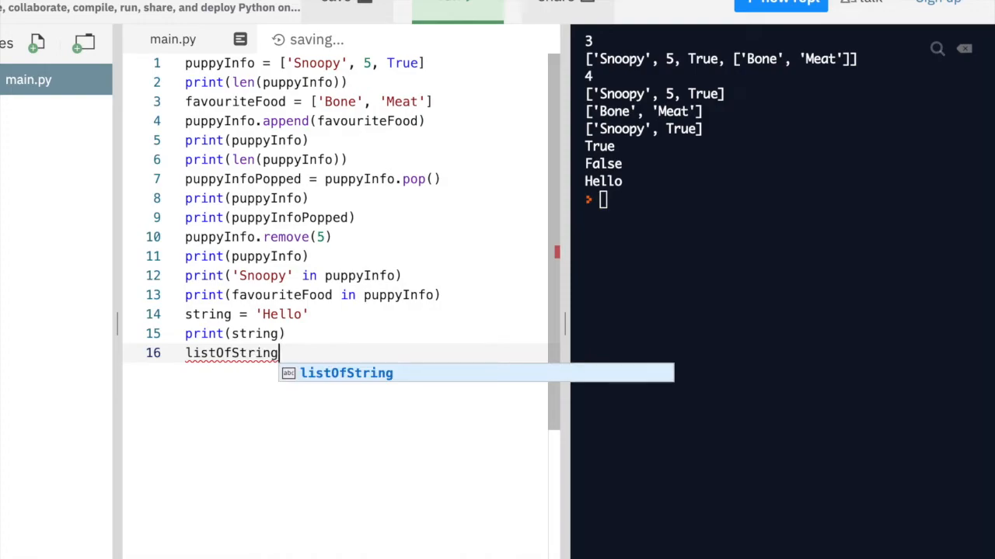
{"action": "key", "text": "space"}
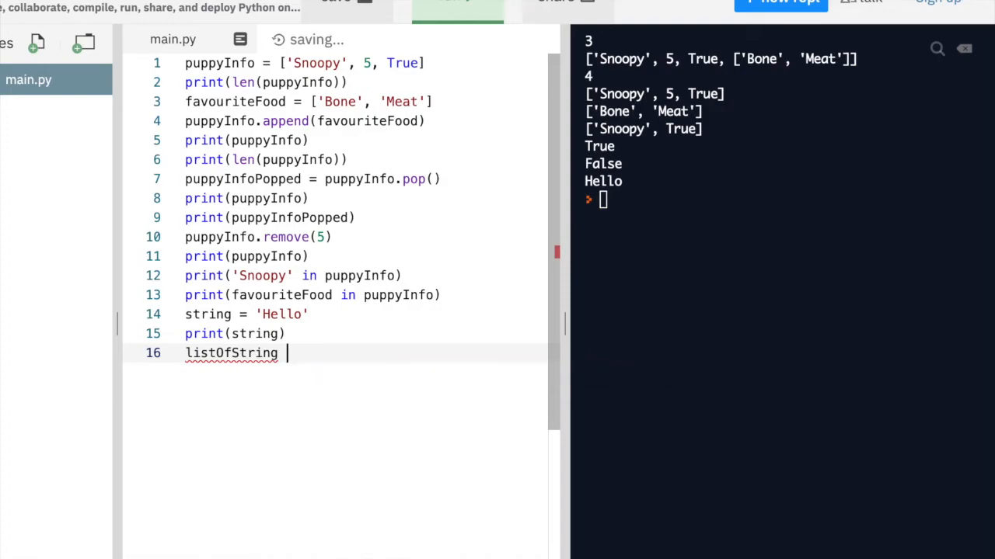
{"action": "type", "text": "= list"}
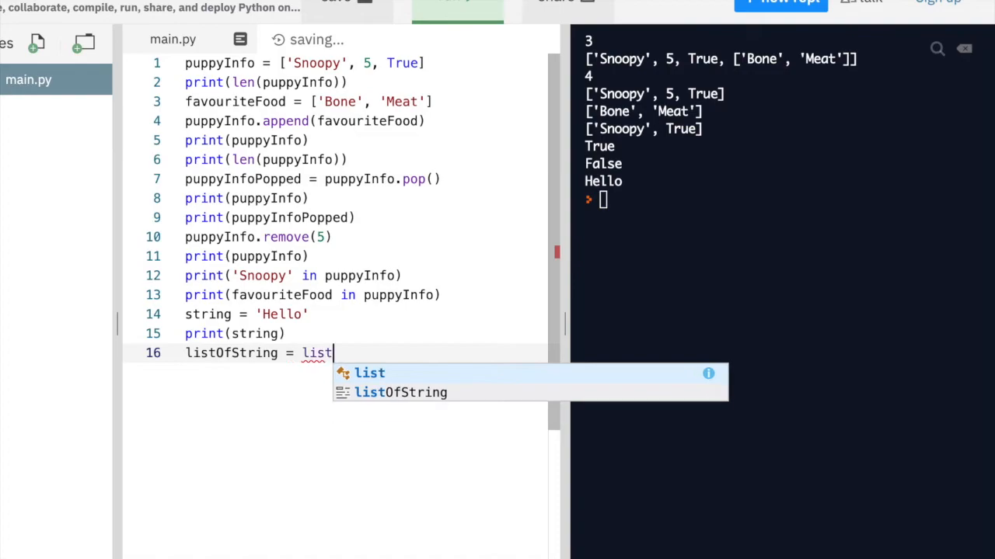
{"action": "type", "text": "(string)"}
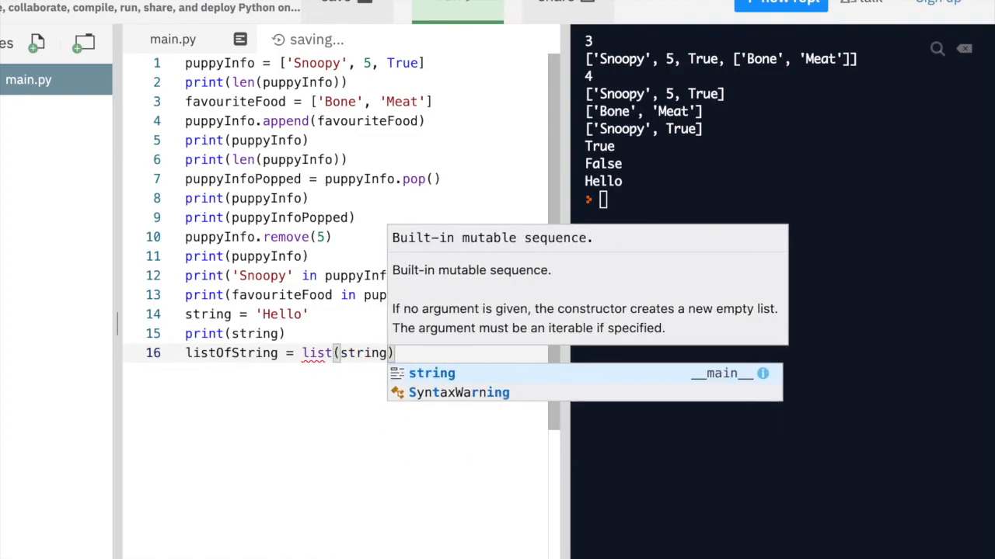
Add print(listOfString) and run so ['H', 'e', 'l', 'l', 'o'] is shown
{"action": "key", "text": "enter"}
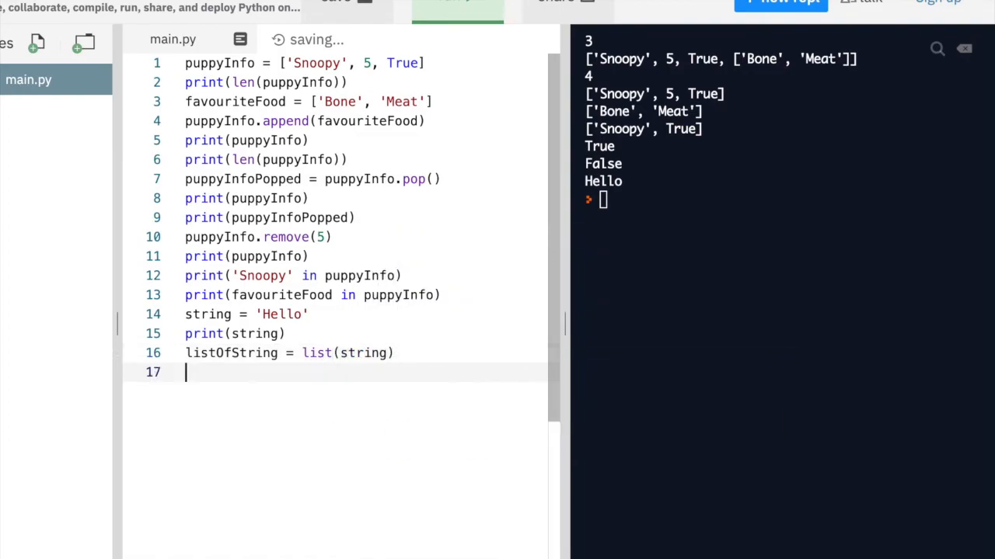
{"action": "type", "text": "print(l"}
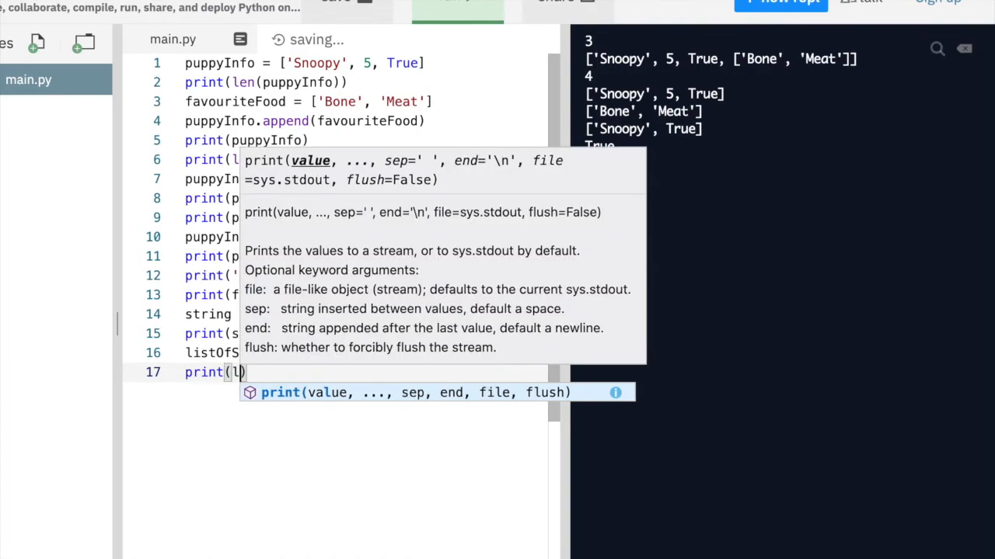
{"action": "type", "text": "list"}
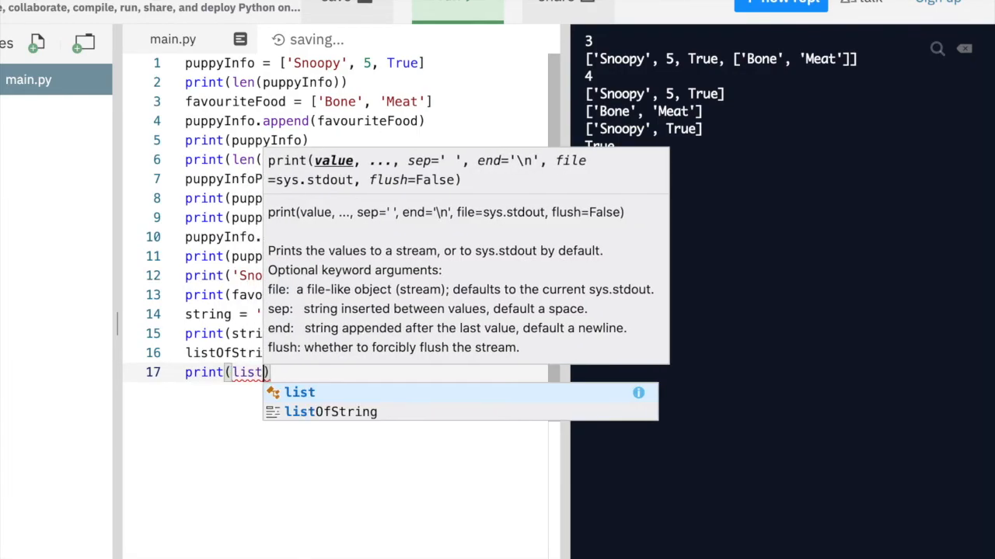
{"action": "type", "text": "OfString"}
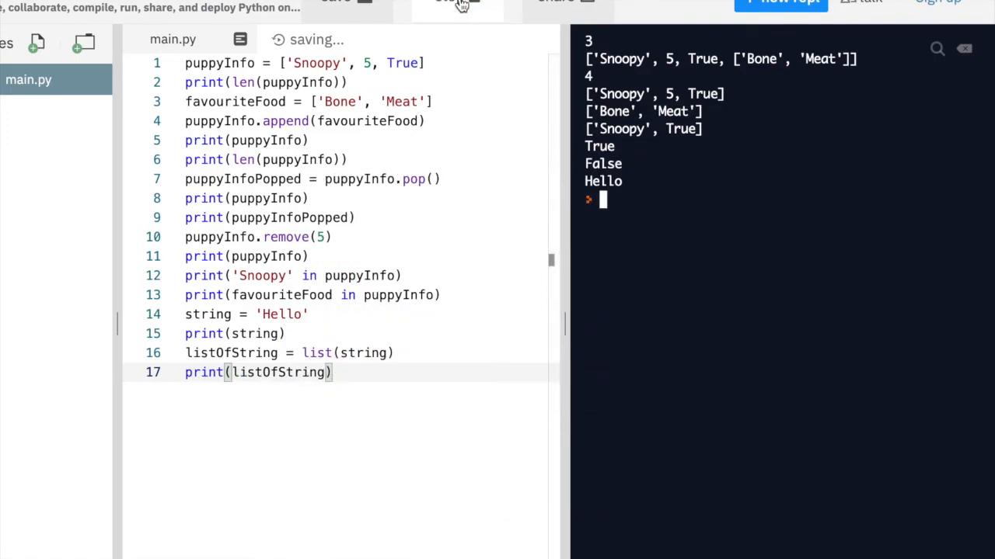
{"action": "left_click", "coordinate": [457, 8]}
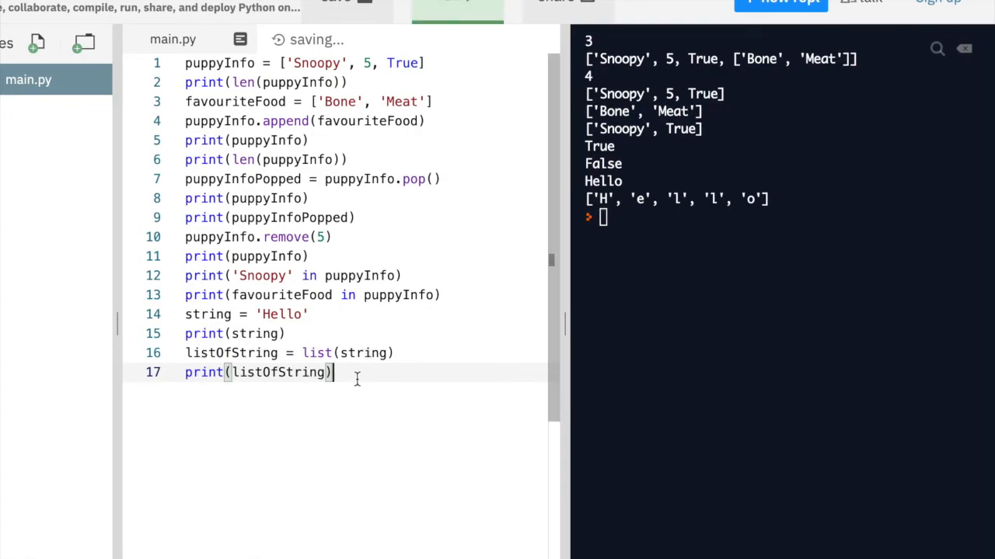
Reassign string to 'the quick brown fox jumps over a lazy dog'
{"action": "type", "text": "s"}
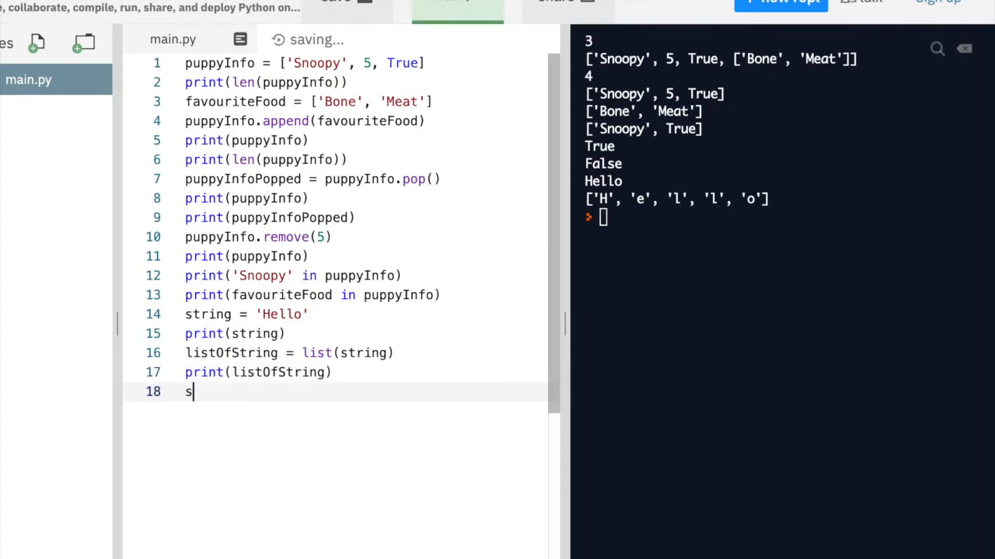
{"action": "type", "text": "tring ="}
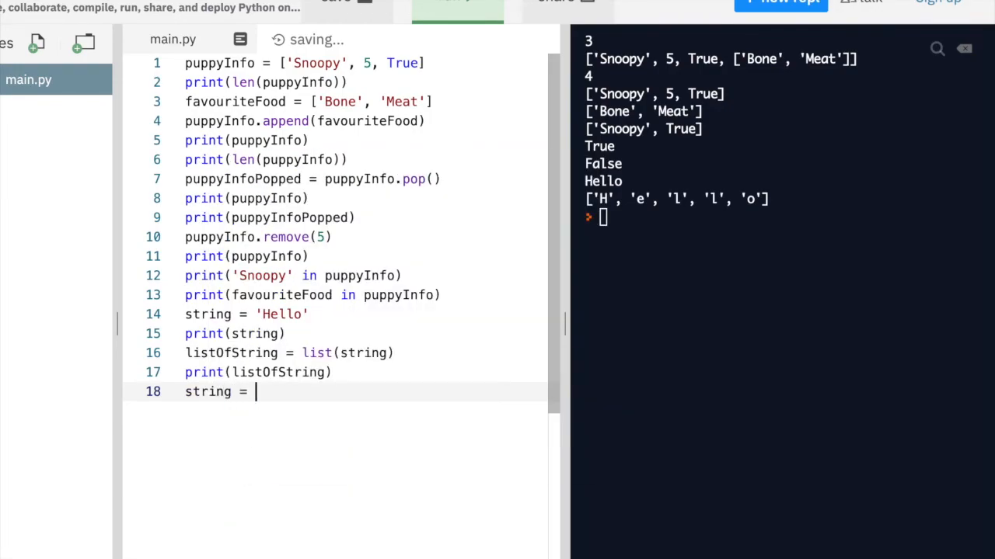
{"action": "type", "text": "'the q"}
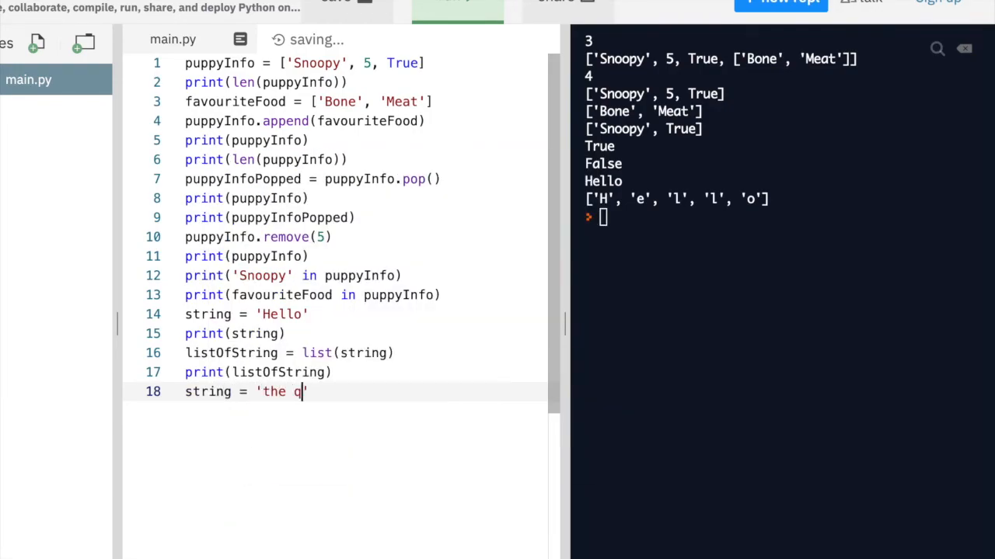
{"action": "type", "text": "uick bro"}
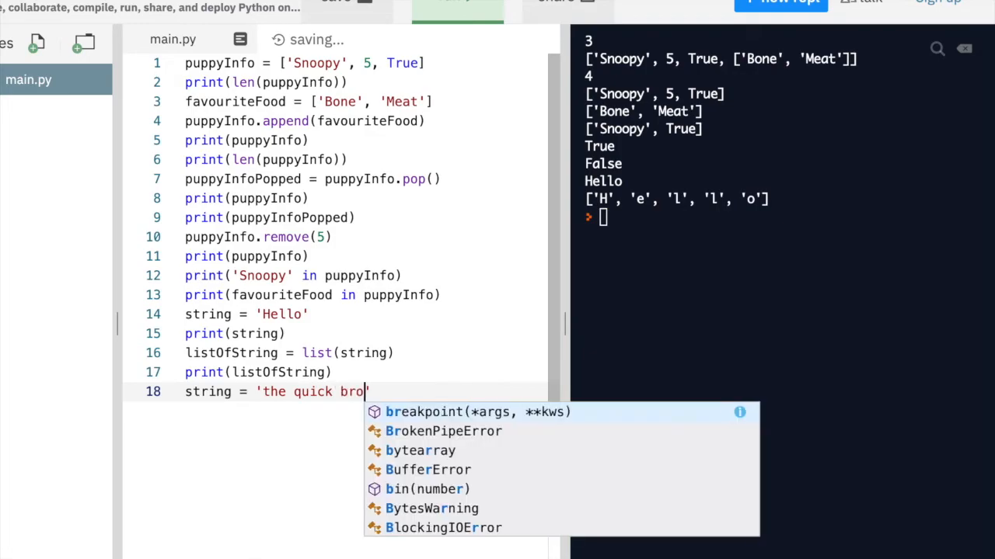
{"action": "type", "text": "wn f"}
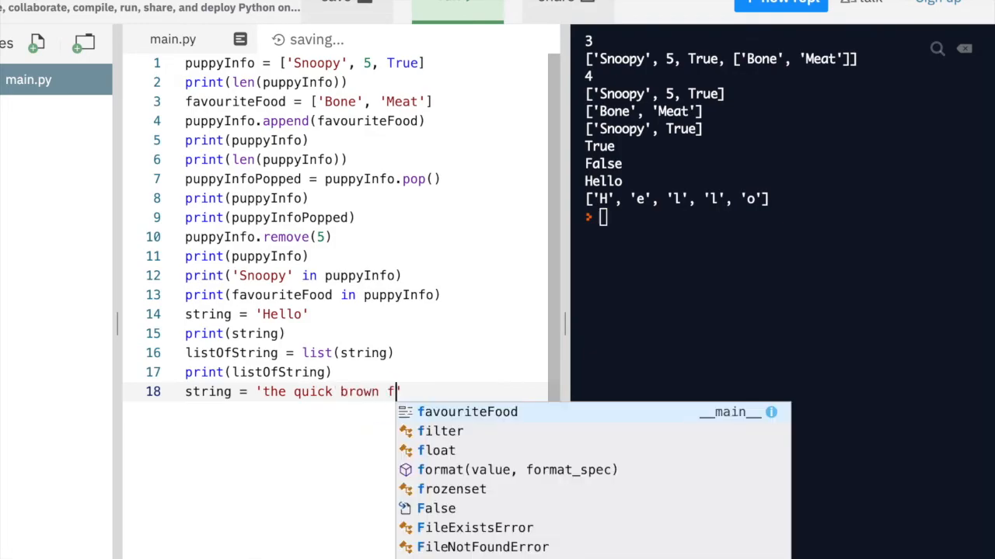
{"action": "type", "text": "ox jump"}
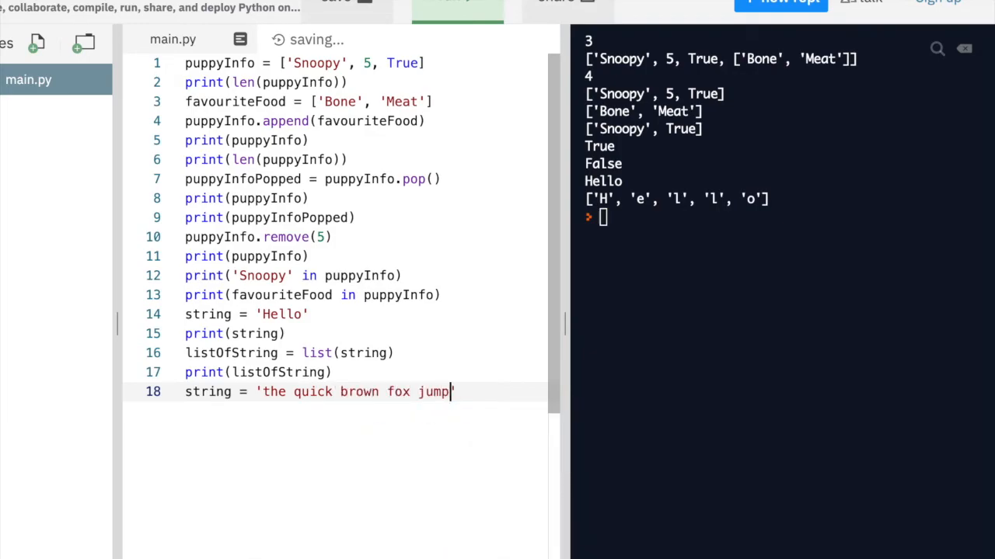
{"action": "type", "text": "s over"}
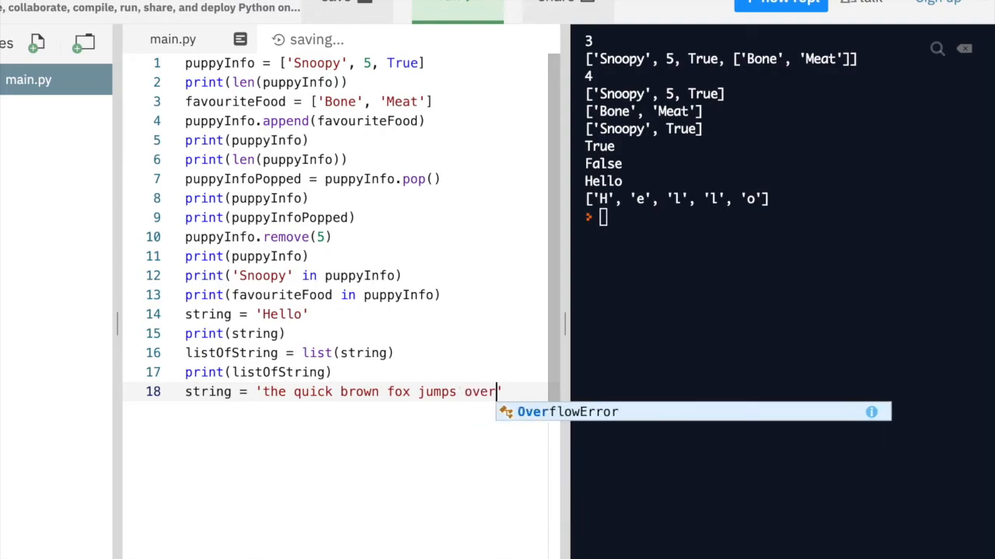
{"action": "type", "text": "a lazy"}
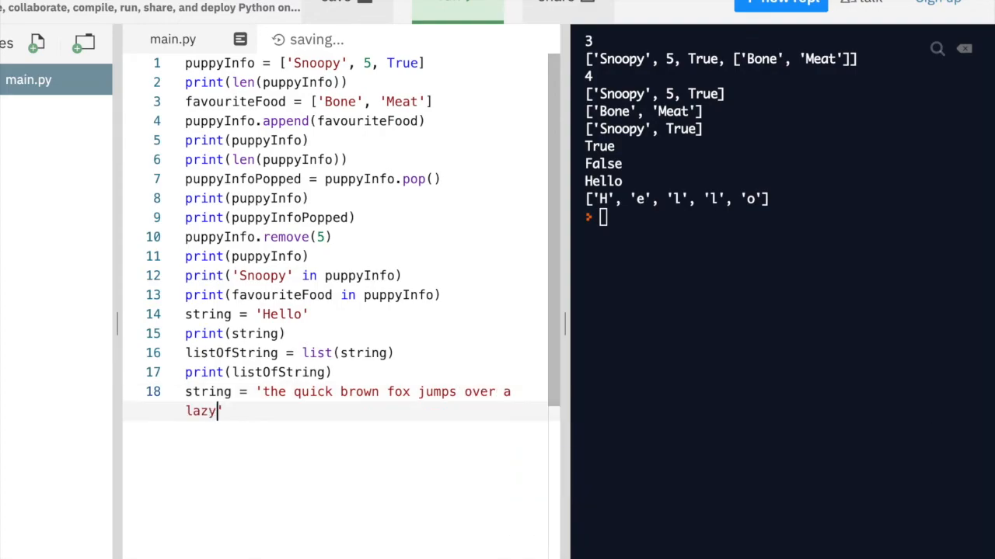
{"action": "type", "text": "dog"}
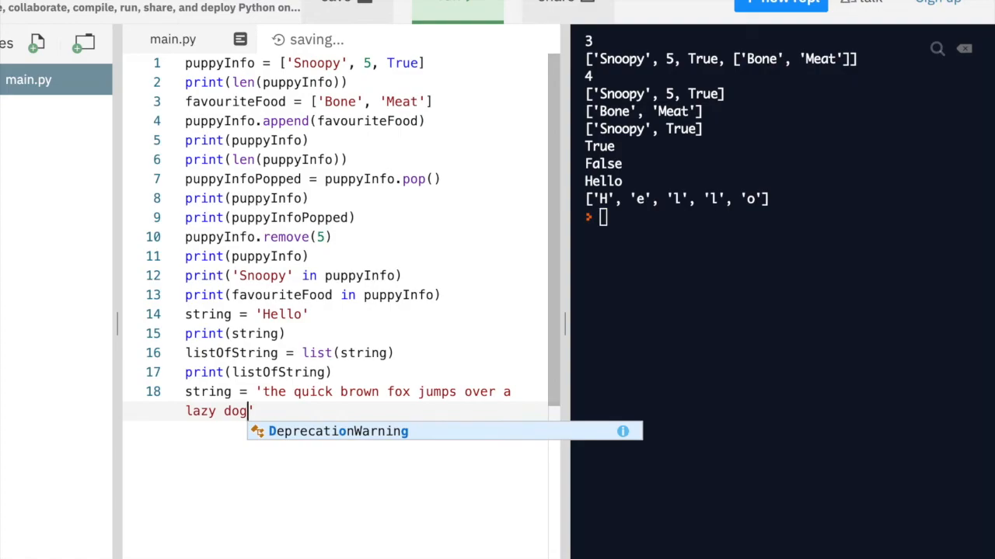
Add print(string) and run the script so the sentence appears in the console
{"action": "type", "text": "p"}
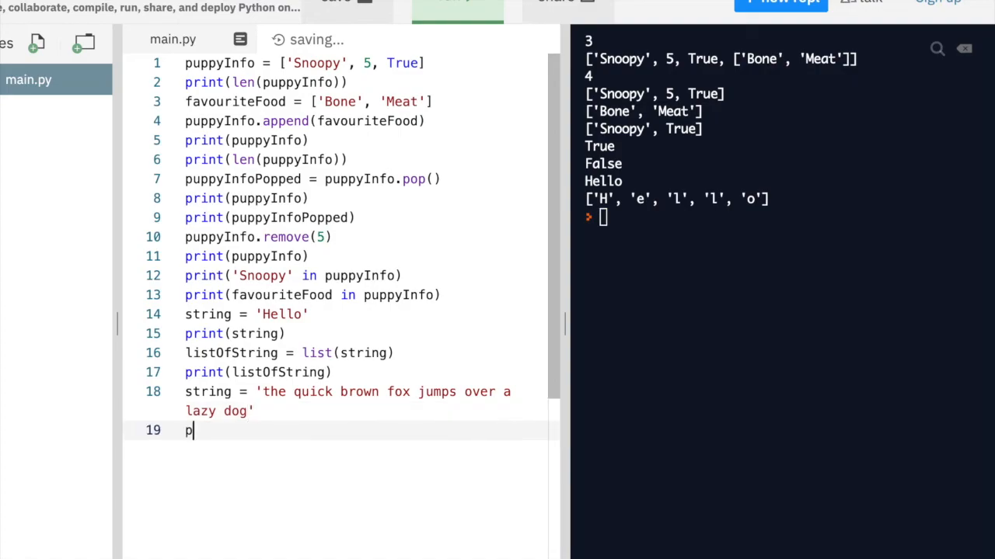
{"action": "type", "text": "rint(string"}
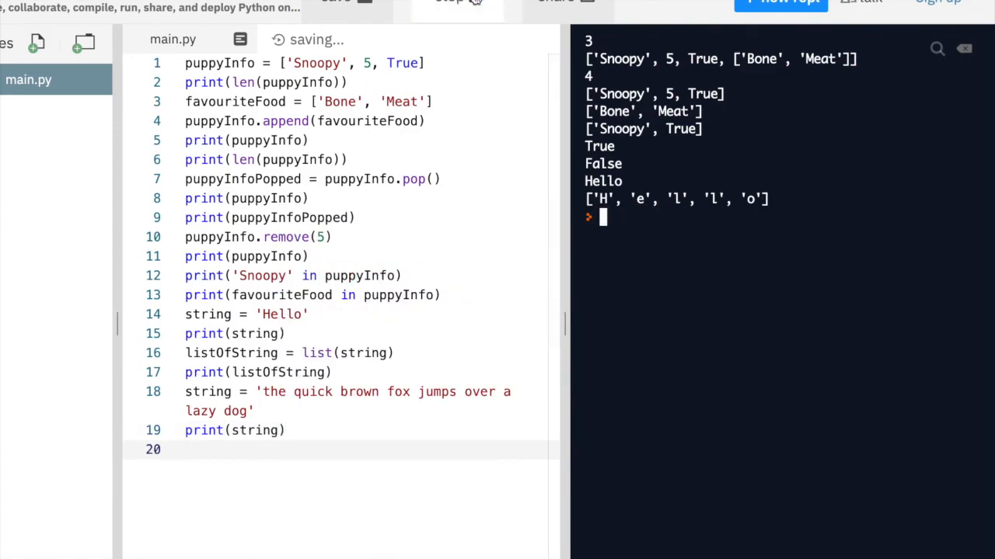
{"action": "left_click", "coordinate": [457, 3]}
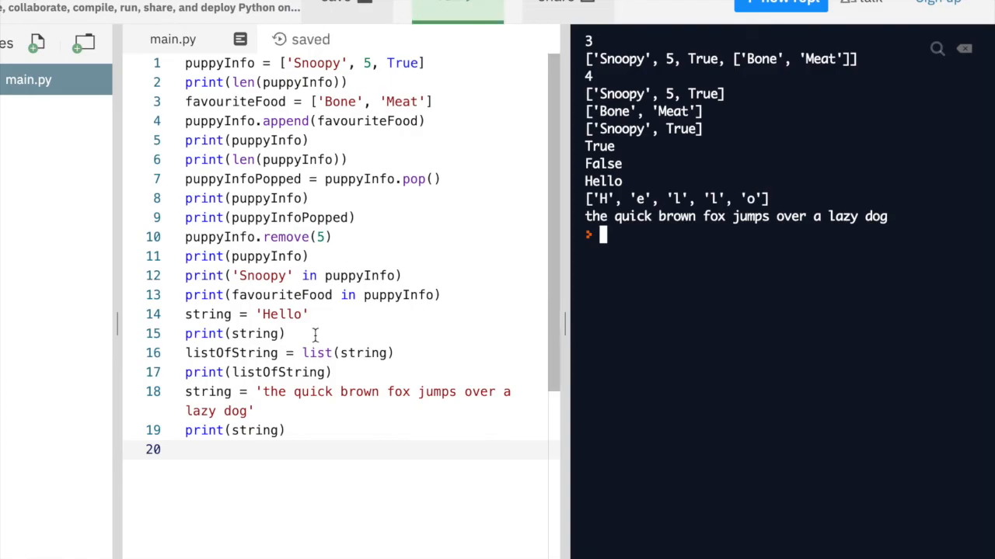
{"action": "mouse_move", "coordinate": [234, 432]}
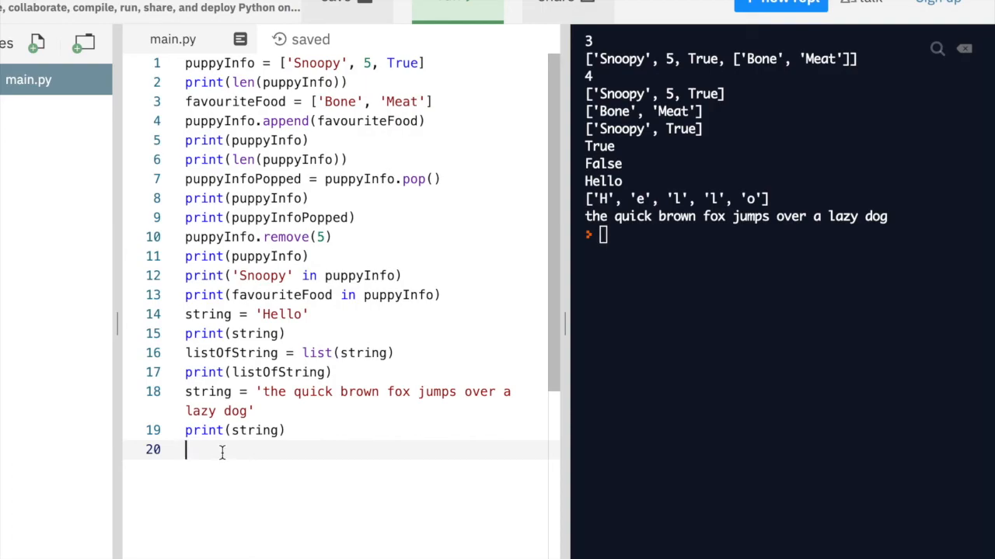
Create listOfString = string.split(' ') to break the sentence into words
{"action": "type", "text": "listOfS"}
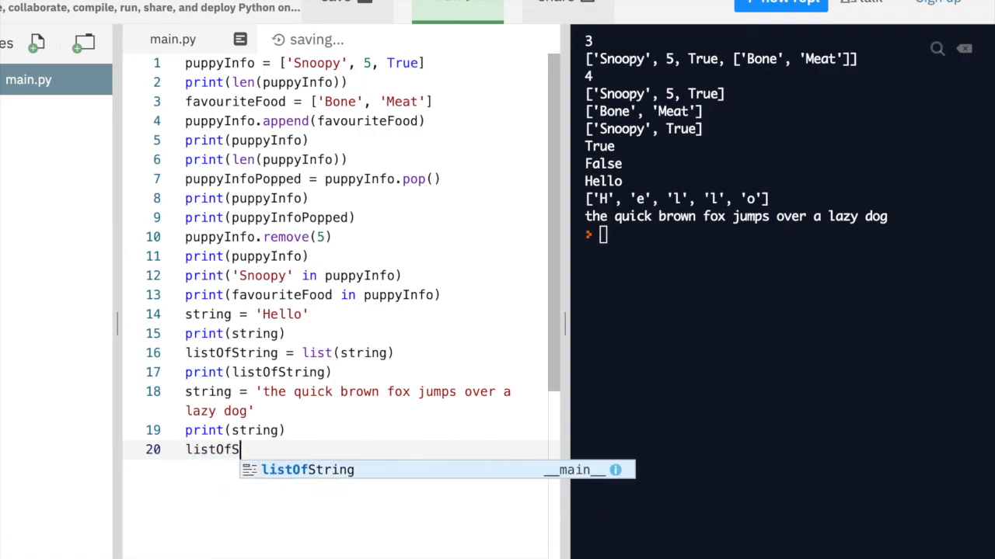
{"action": "type", "text": "tring"}
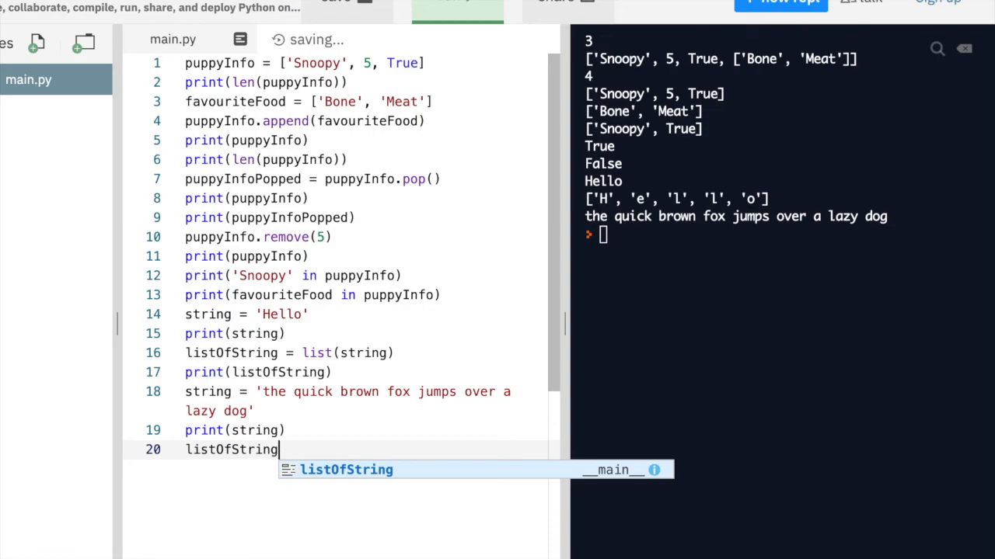
{"action": "type", "text": "= string."}
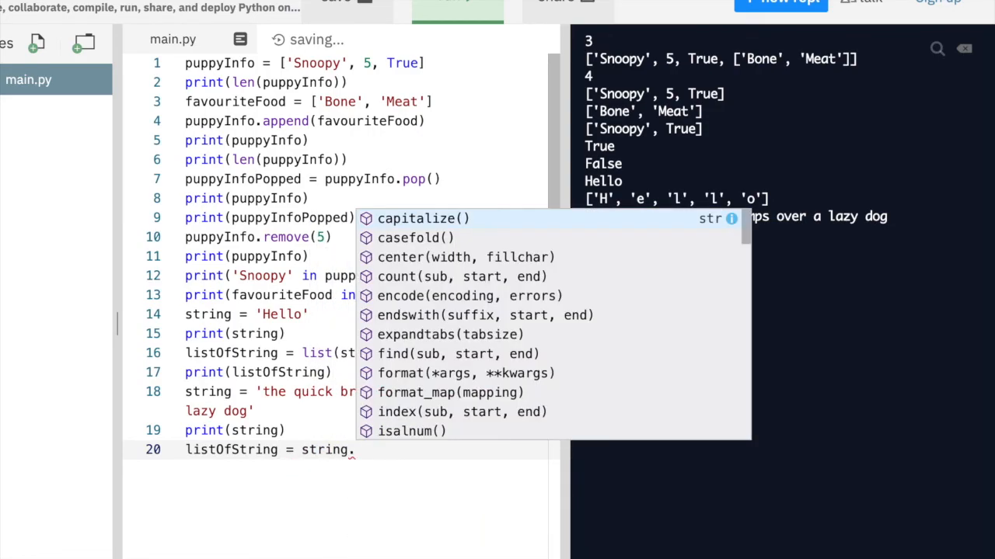
{"action": "type", "text": "split("}
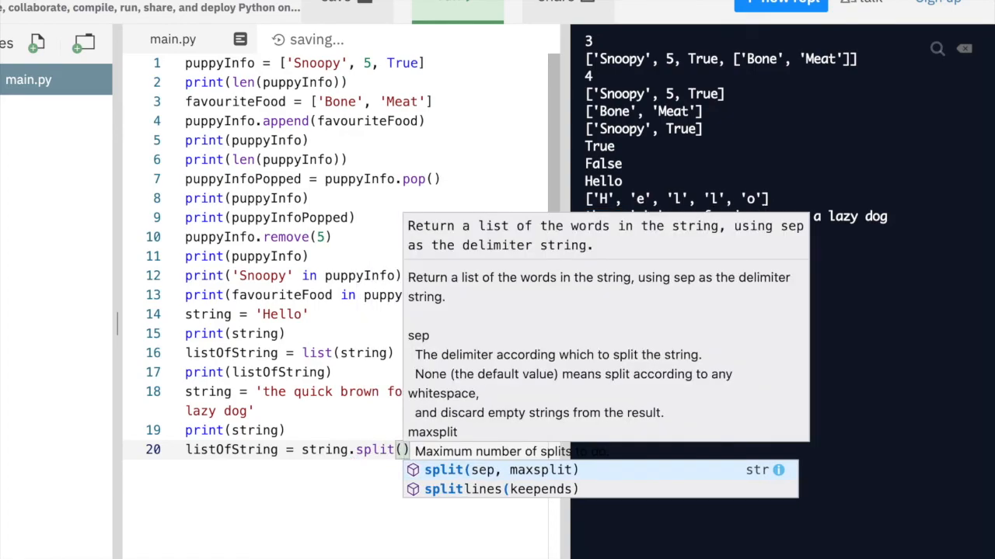
{"action": "type", "text": "' '"}
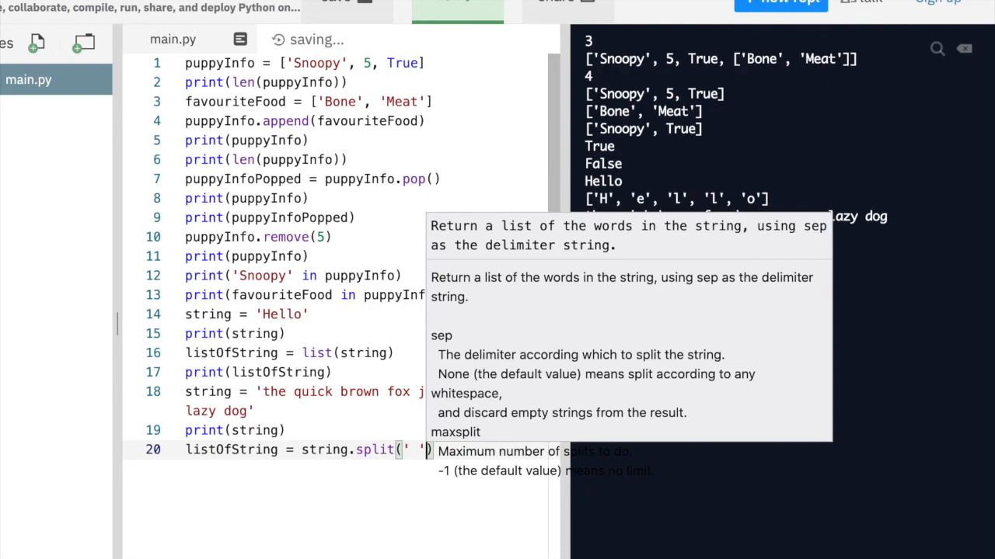
Add print(listOfString) and rerun the script to show the word list
{"action": "type", "text": "p"}
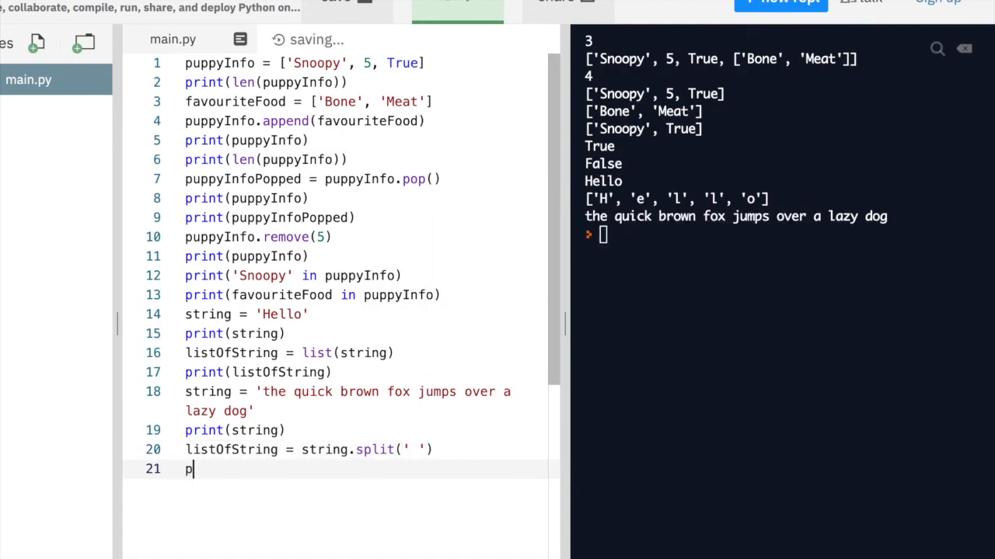
{"action": "type", "text": "rint"}
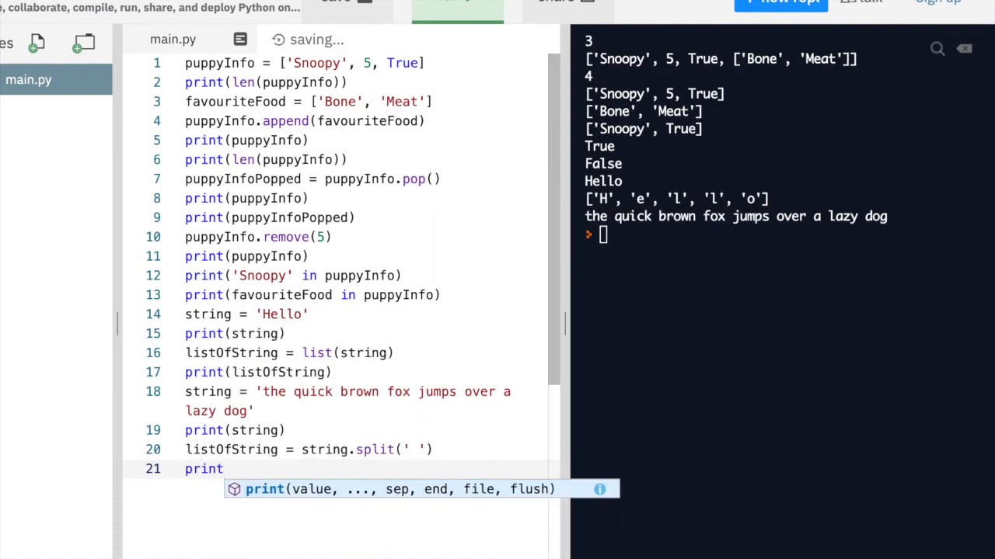
{"action": "type", "text": "(listo"}
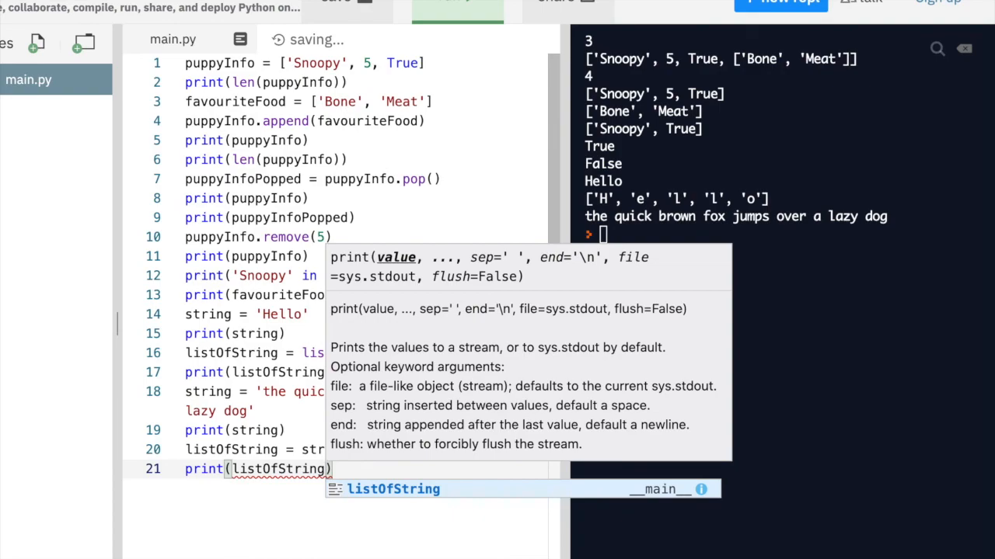
{"action": "key", "text": "enter"}
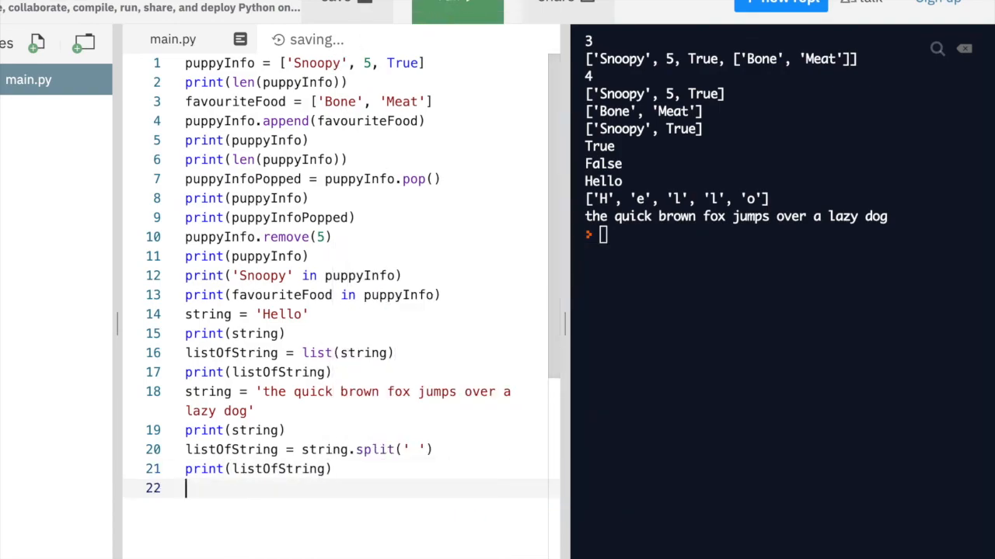
{"action": "left_click", "coordinate": [456, 1]}
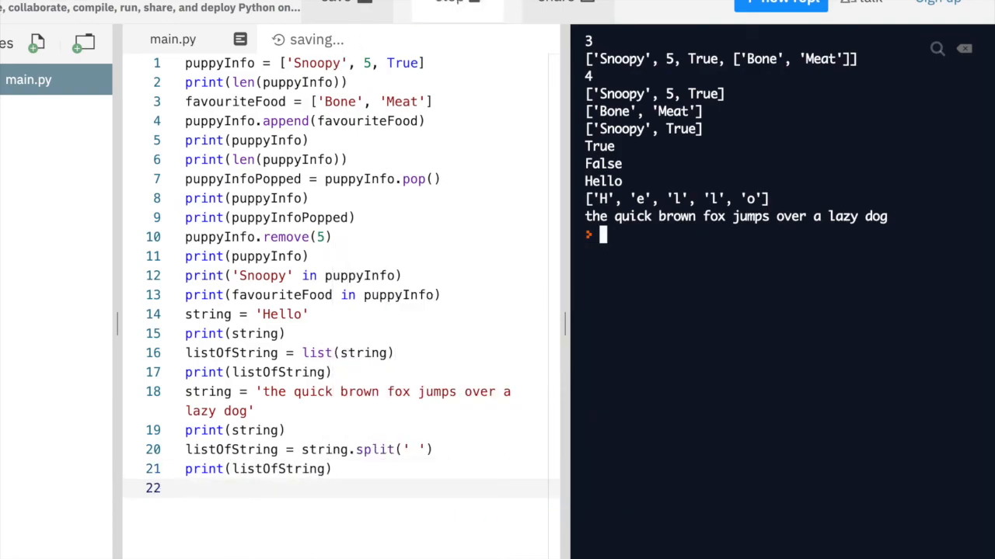